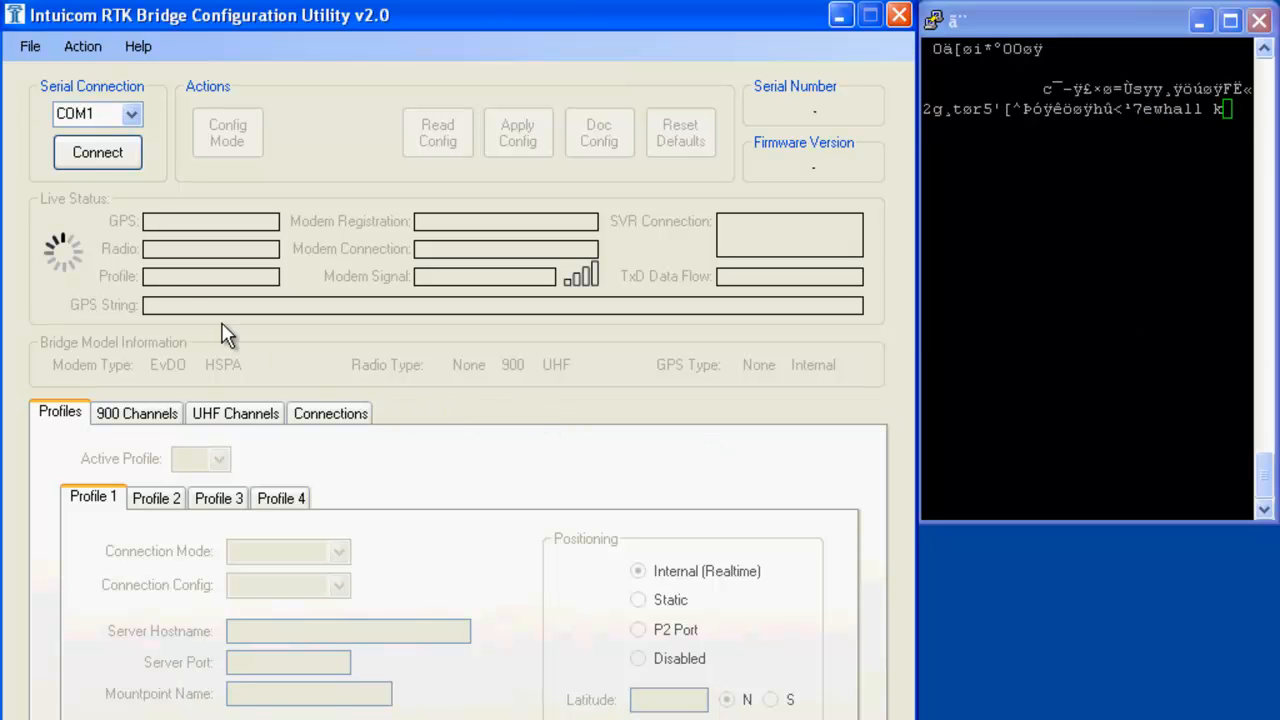
{"action": "mouse_move", "coordinate": [98, 152]}
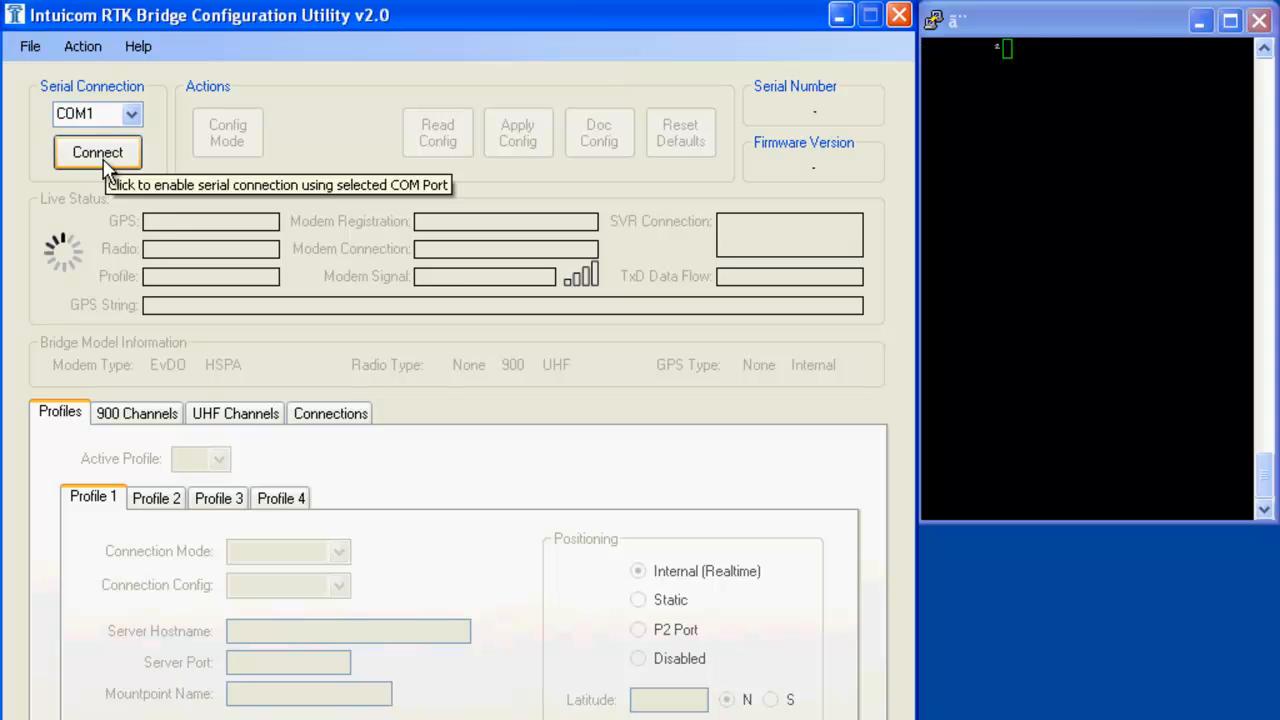
- Connect to the bridge over COM1 and view its live status panel
{"action": "left_click", "coordinate": [96, 152]}
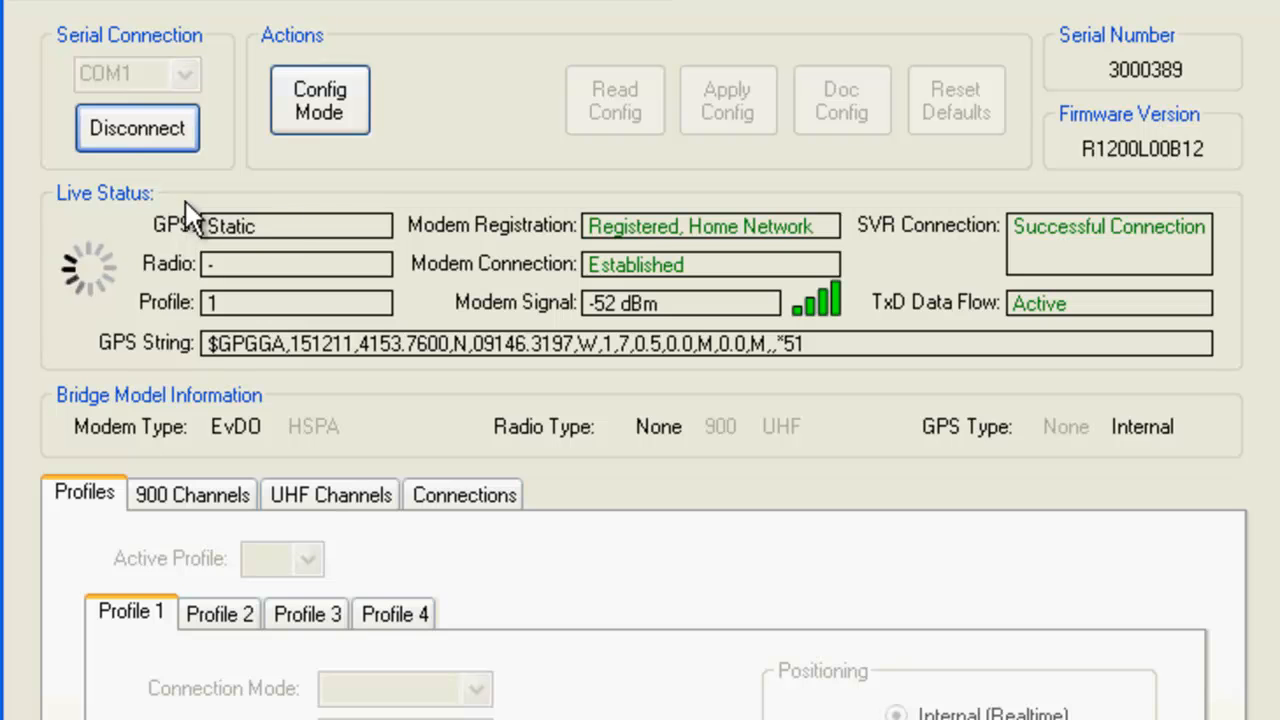
{"action": "mouse_move", "coordinate": [610, 250]}
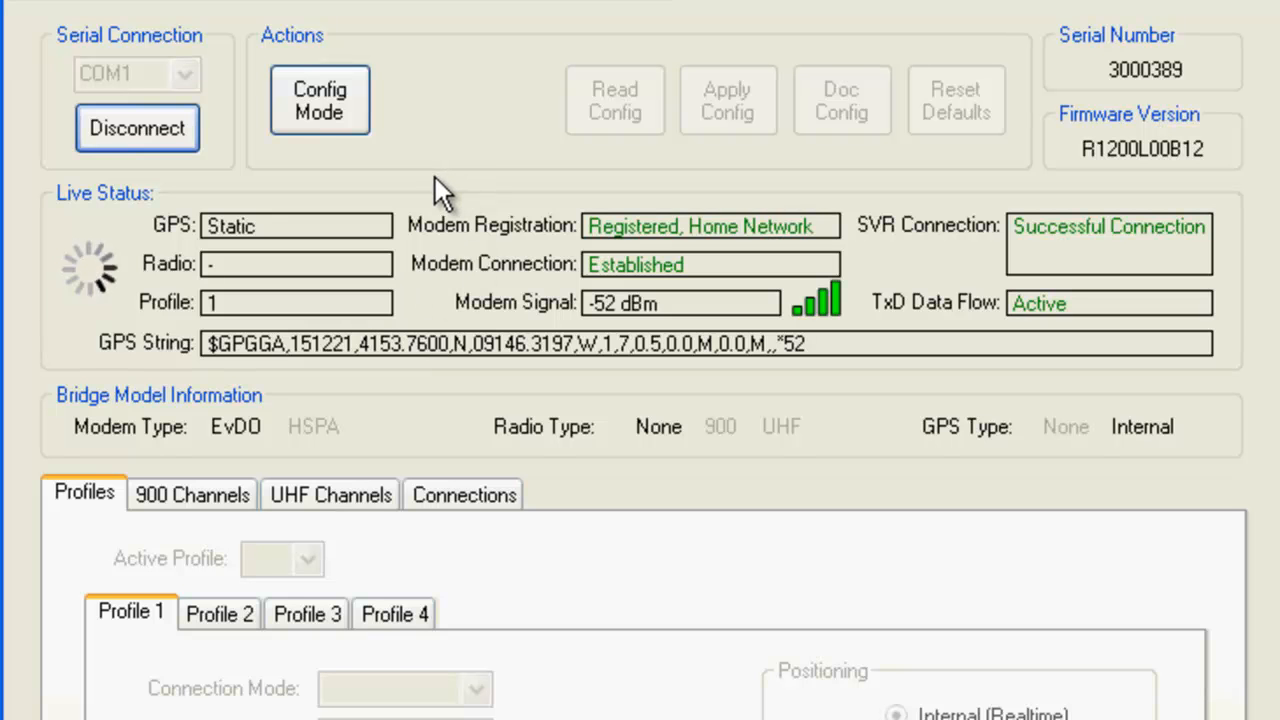
{"action": "mouse_move", "coordinate": [456, 290]}
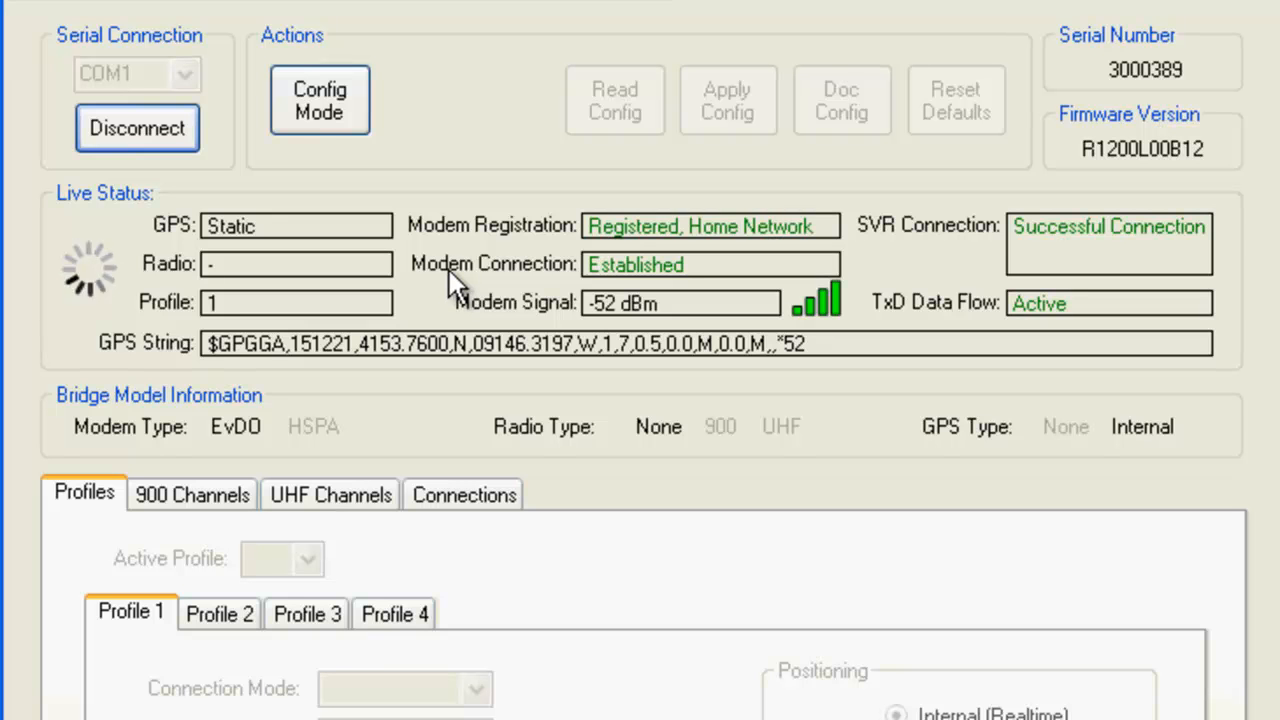
{"action": "mouse_move", "coordinate": [422, 236]}
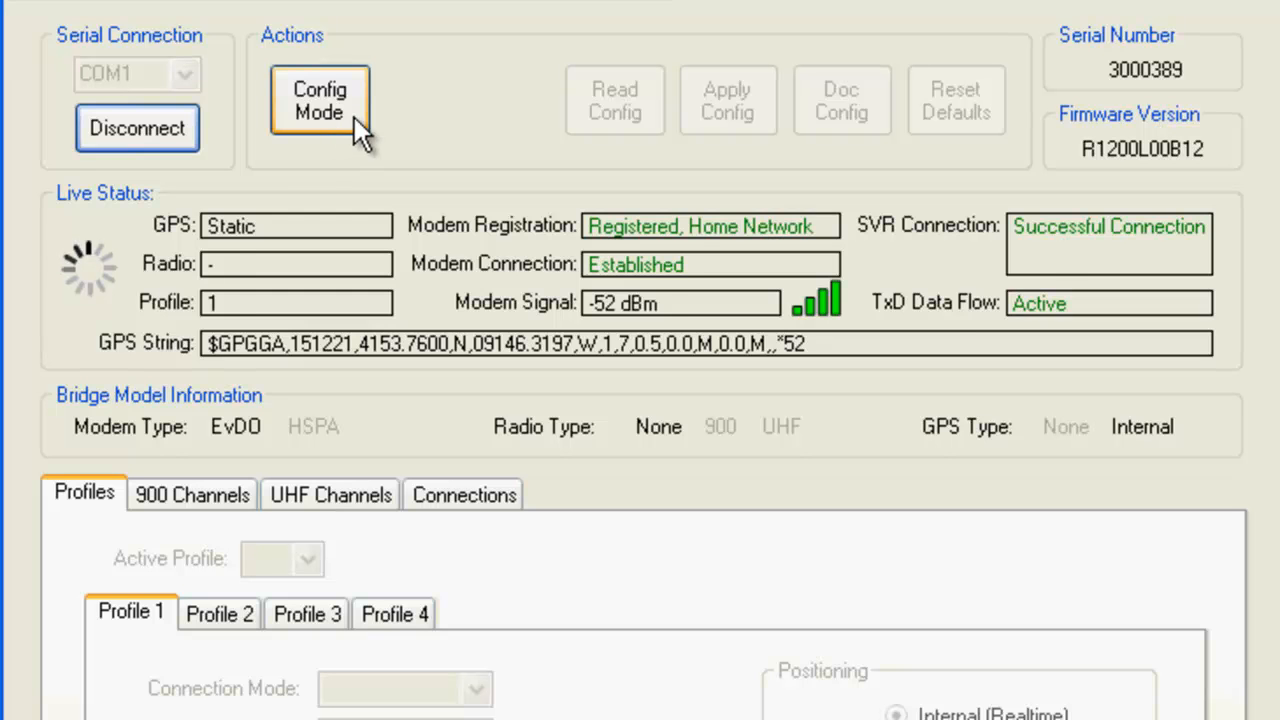
- Enter configuration mode and read the stored profile settings into the Profiles tab
{"action": "left_click", "coordinate": [320, 100]}
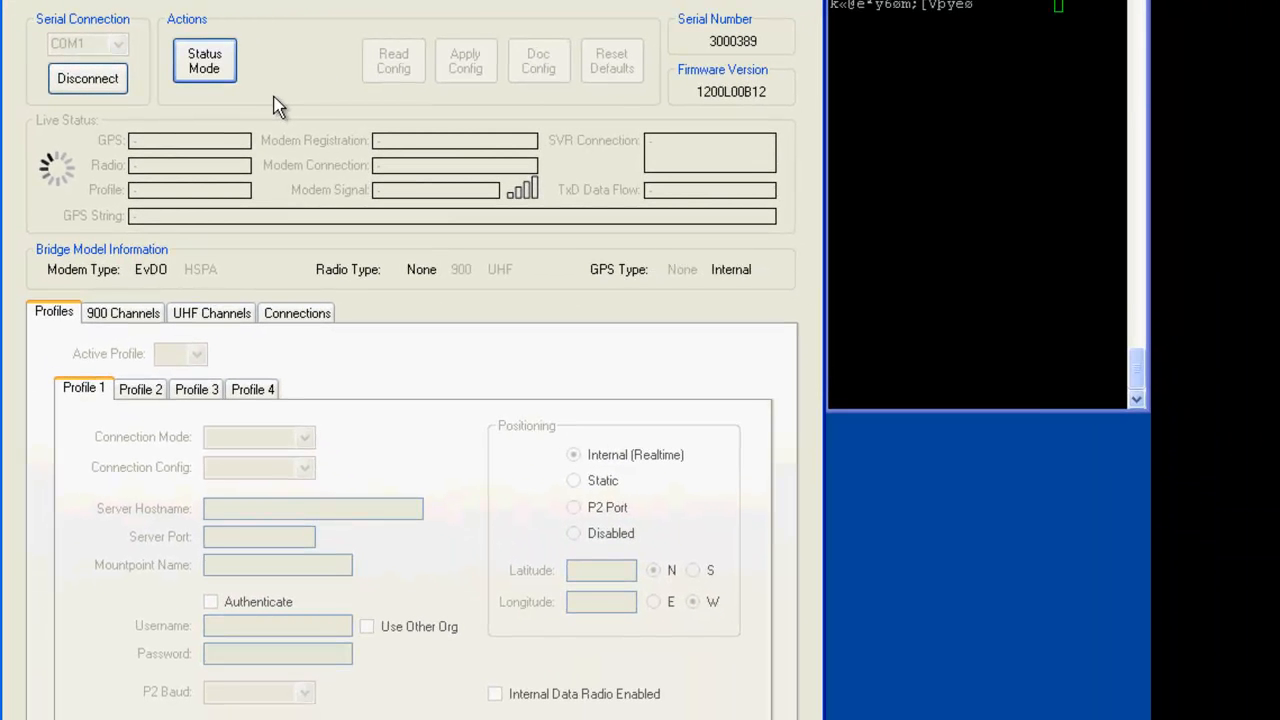
{"action": "left_click", "coordinate": [392, 60]}
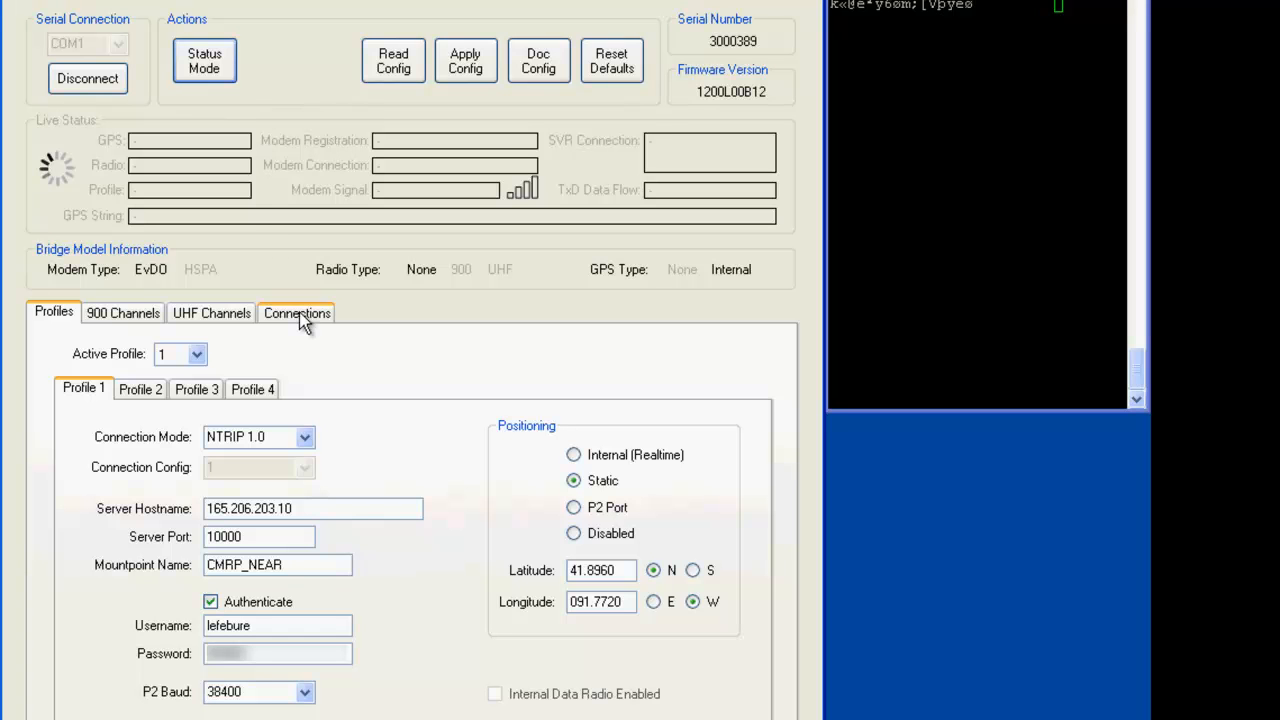
{"action": "mouse_move", "coordinate": [290, 332]}
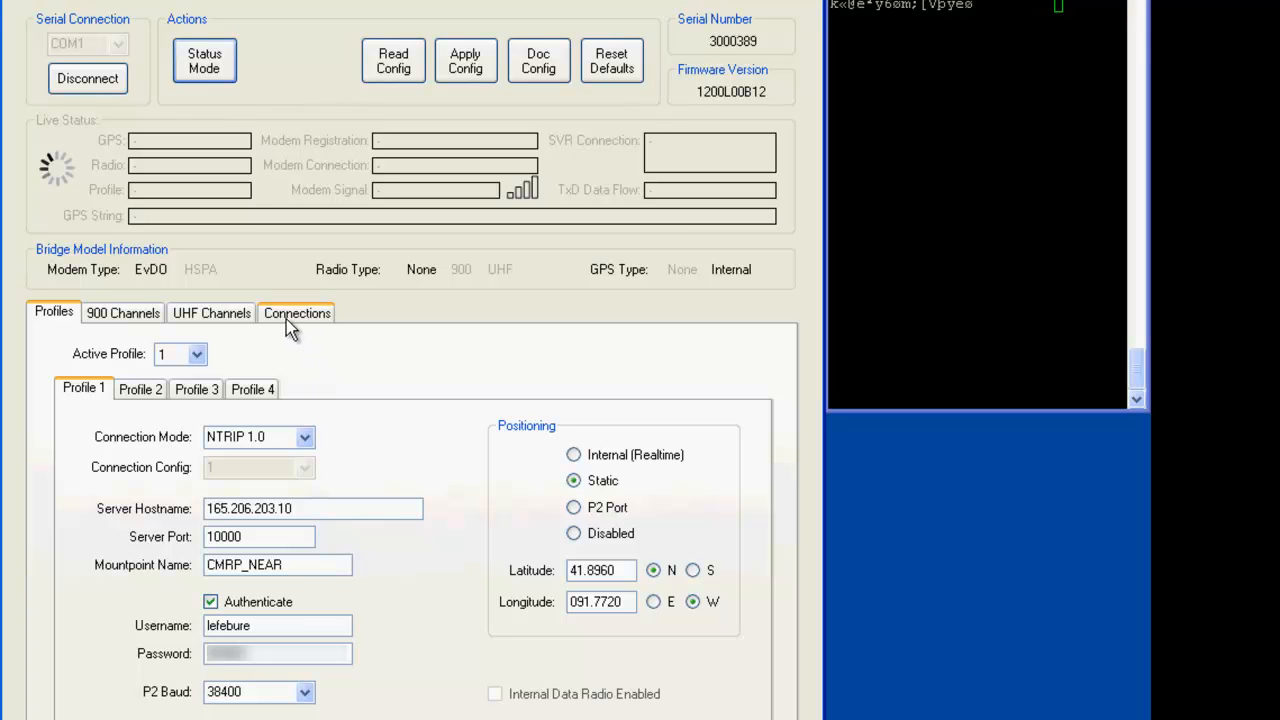
{"action": "mouse_move", "coordinate": [316, 324]}
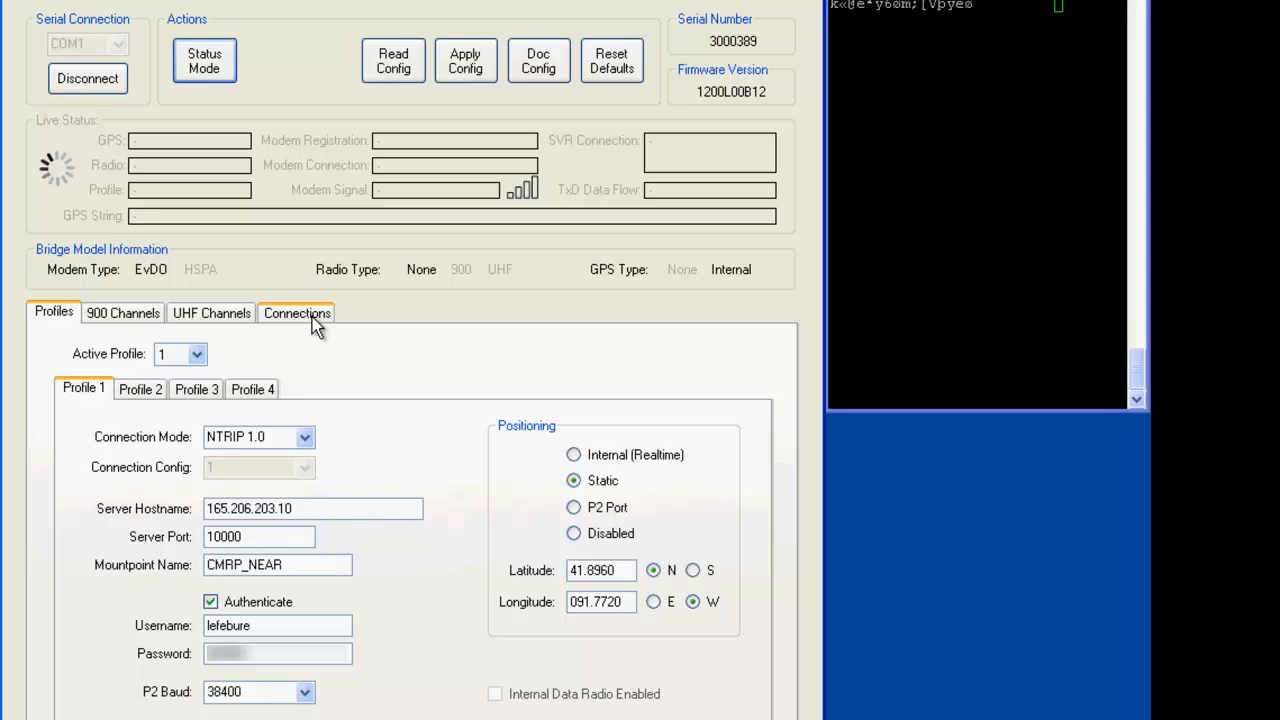
- Query modem status on the Connections tab: signal strength and registration state
{"action": "left_click", "coordinate": [296, 312]}
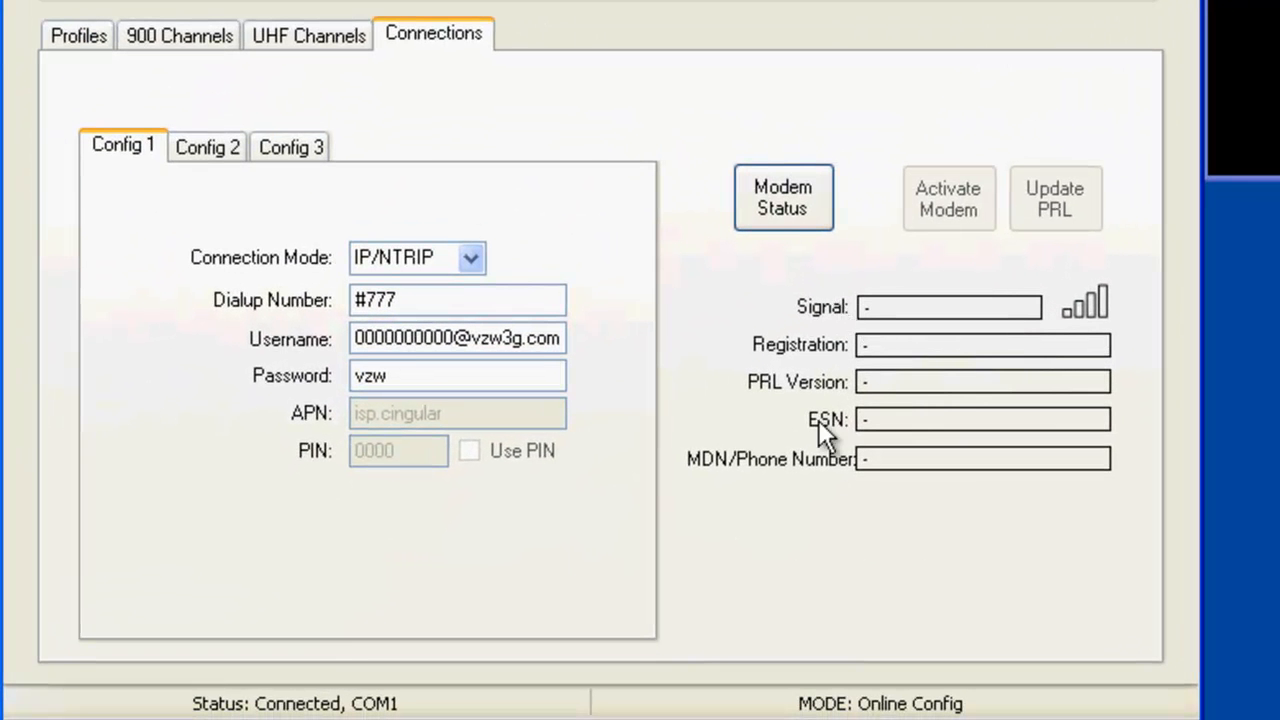
{"action": "mouse_move", "coordinate": [724, 208]}
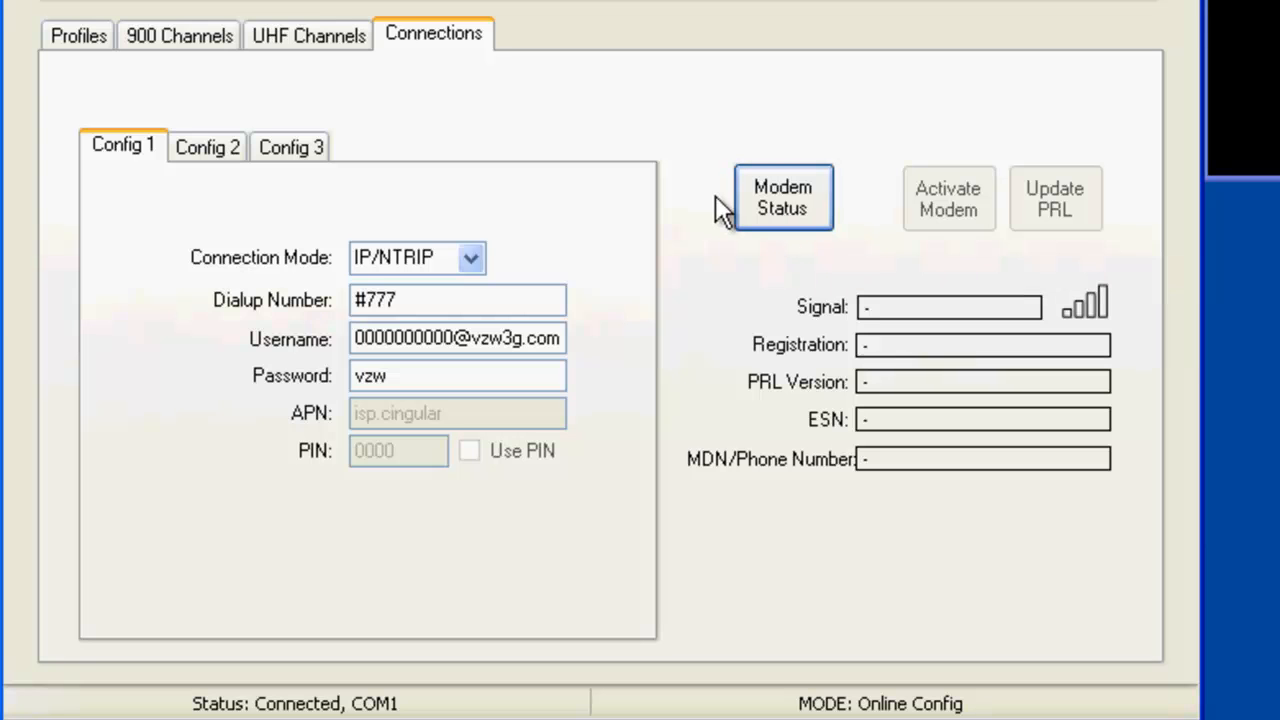
{"action": "mouse_move", "coordinate": [708, 198]}
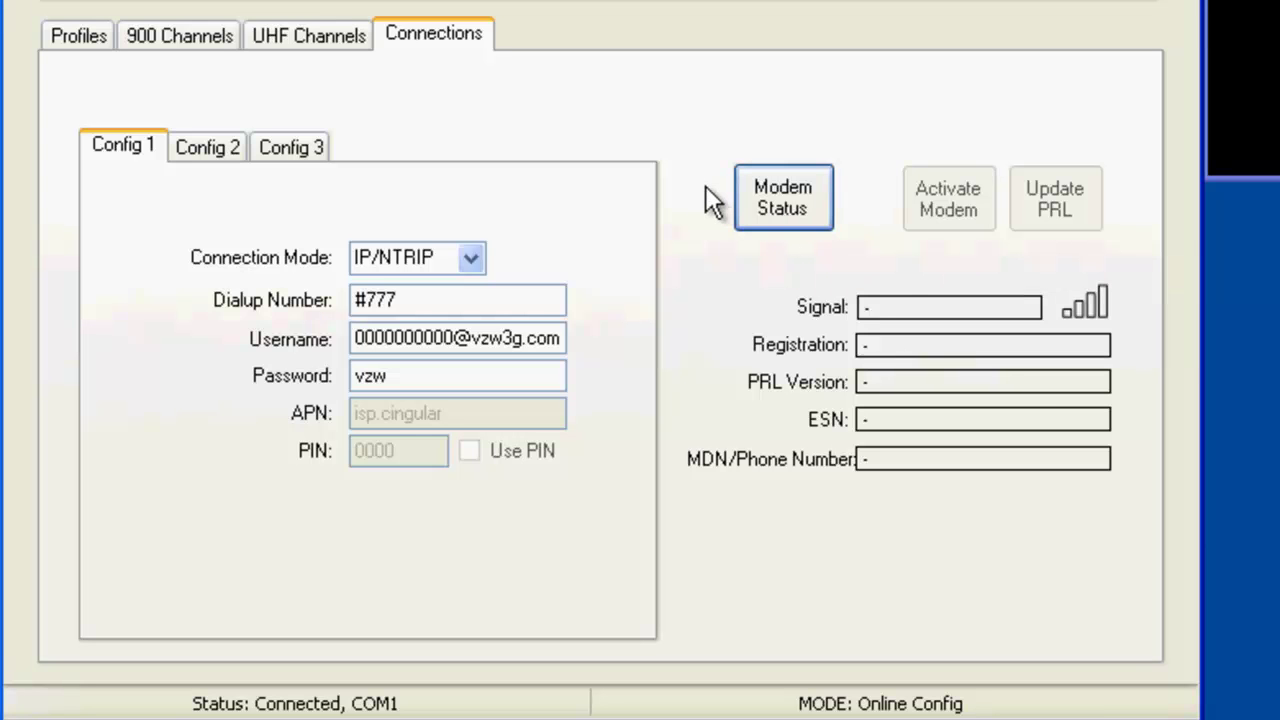
{"action": "left_click", "coordinate": [784, 198]}
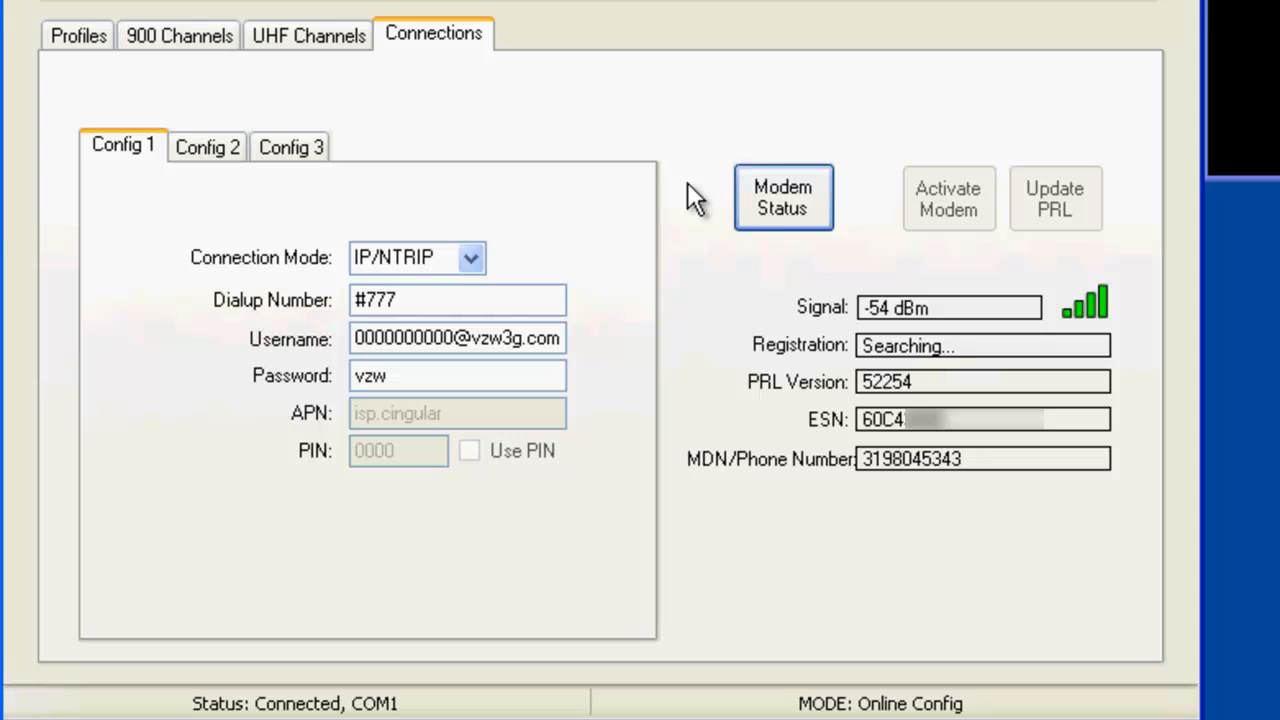
{"action": "mouse_move", "coordinate": [828, 430]}
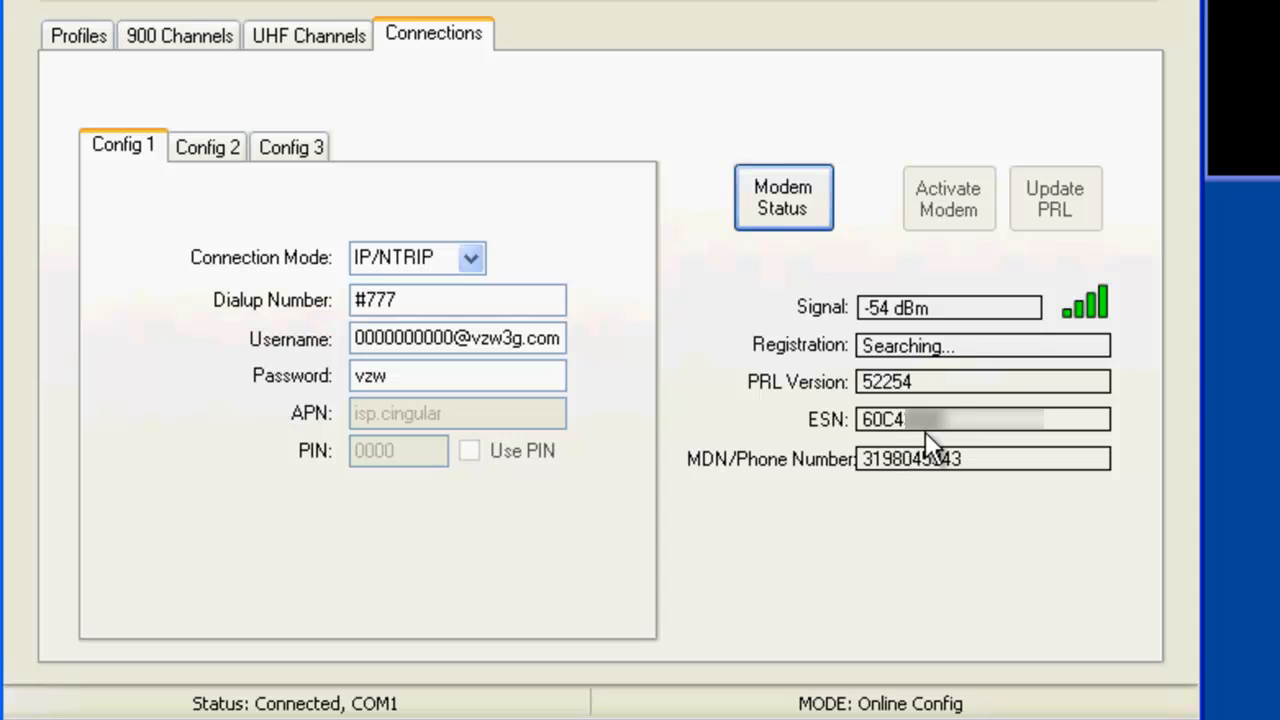
{"action": "mouse_move", "coordinate": [760, 424]}
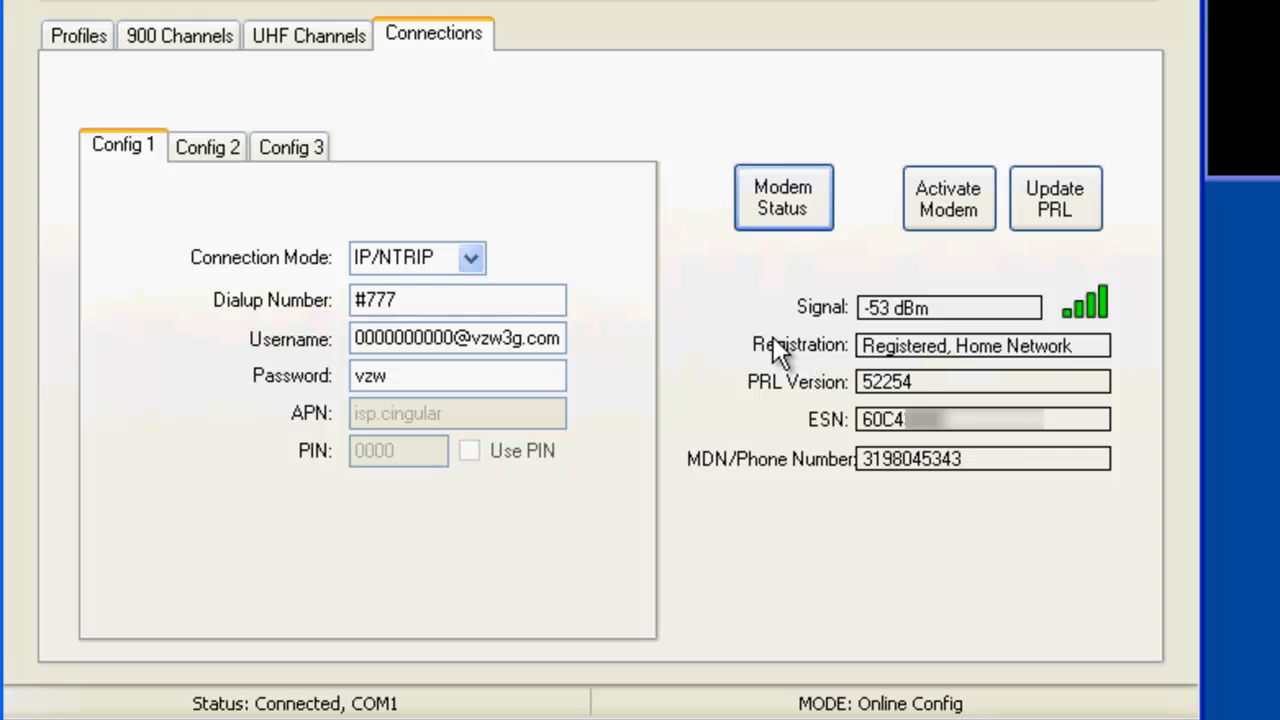
{"action": "mouse_move", "coordinate": [928, 368]}
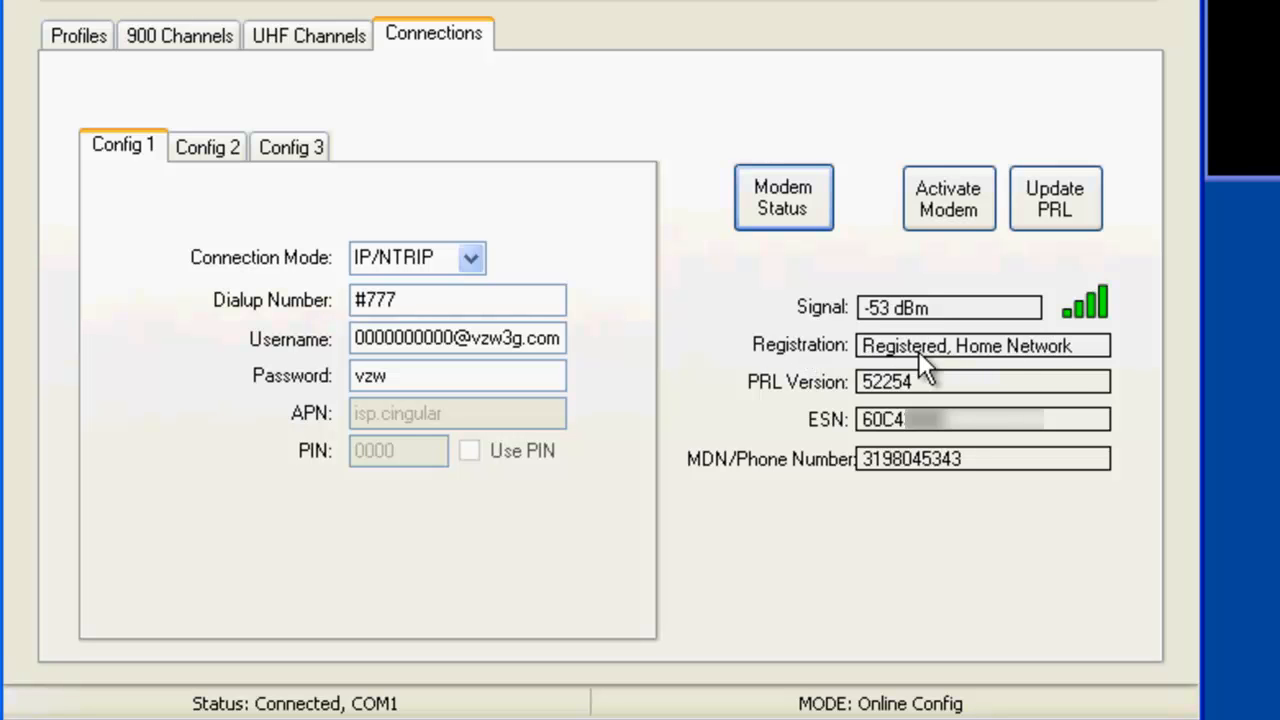
{"action": "mouse_move", "coordinate": [1066, 380]}
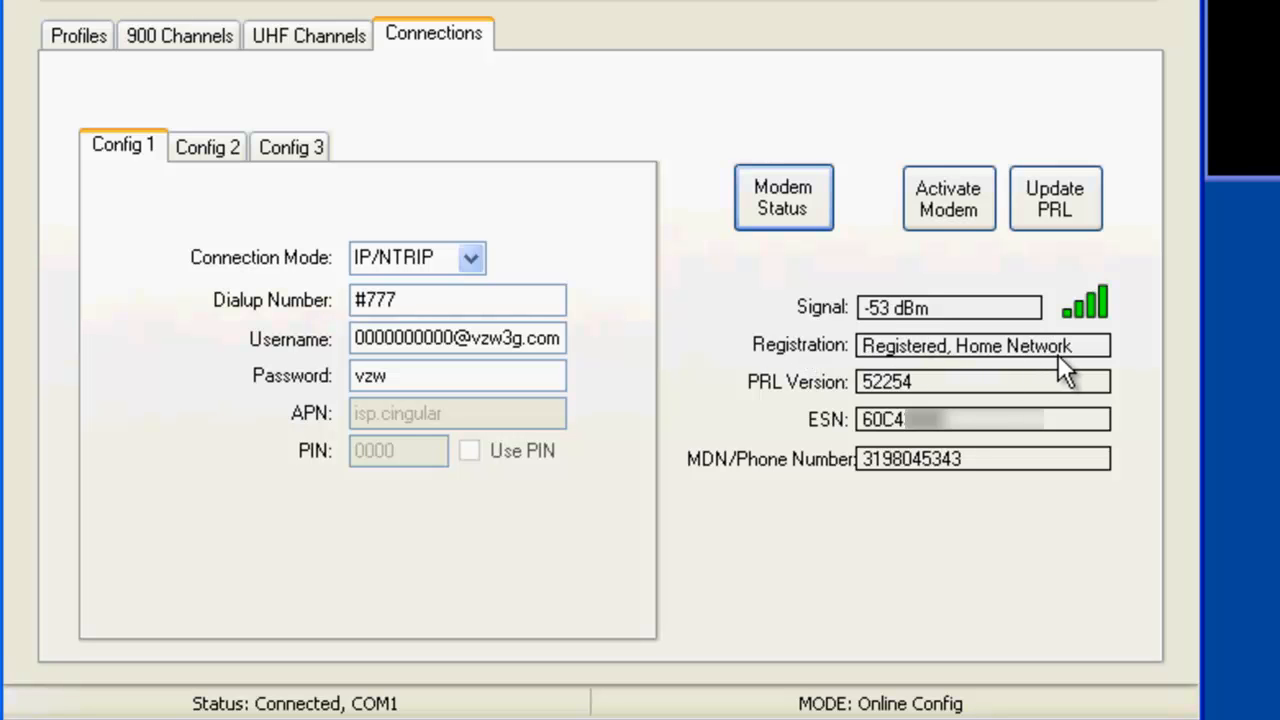
{"action": "mouse_move", "coordinate": [824, 356]}
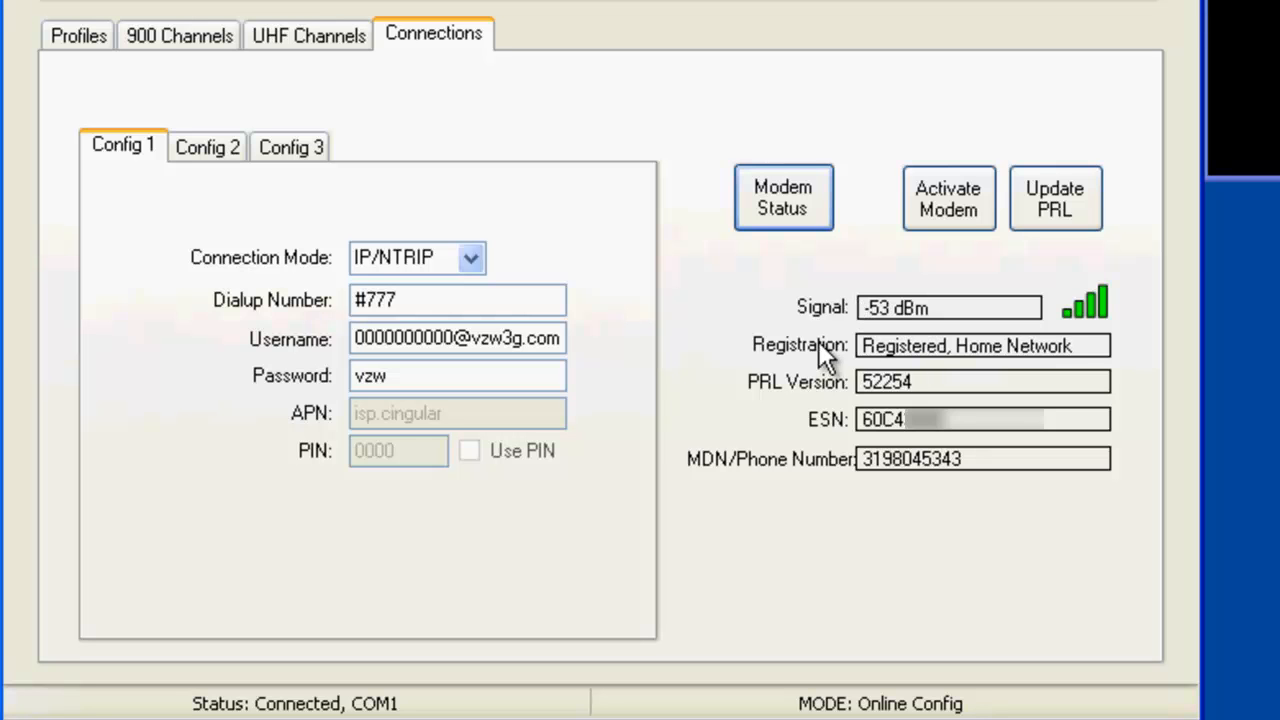
{"action": "mouse_move", "coordinate": [764, 280]}
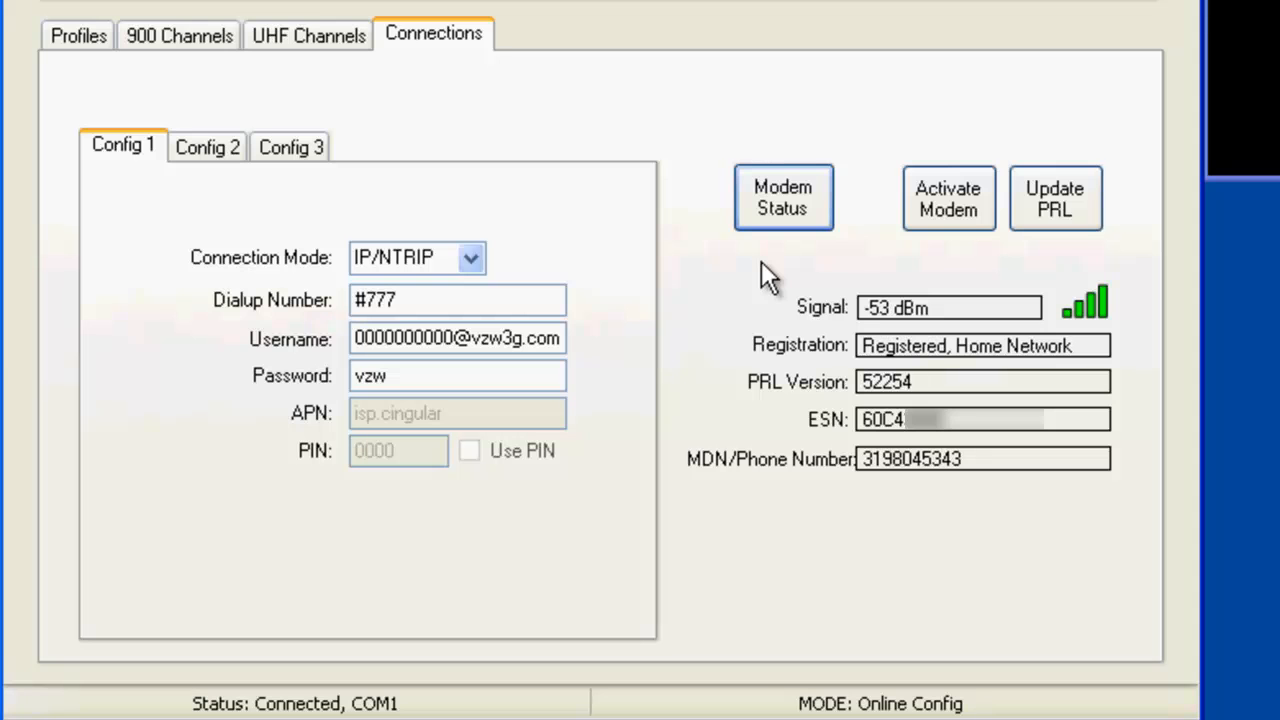
{"action": "mouse_move", "coordinate": [864, 348]}
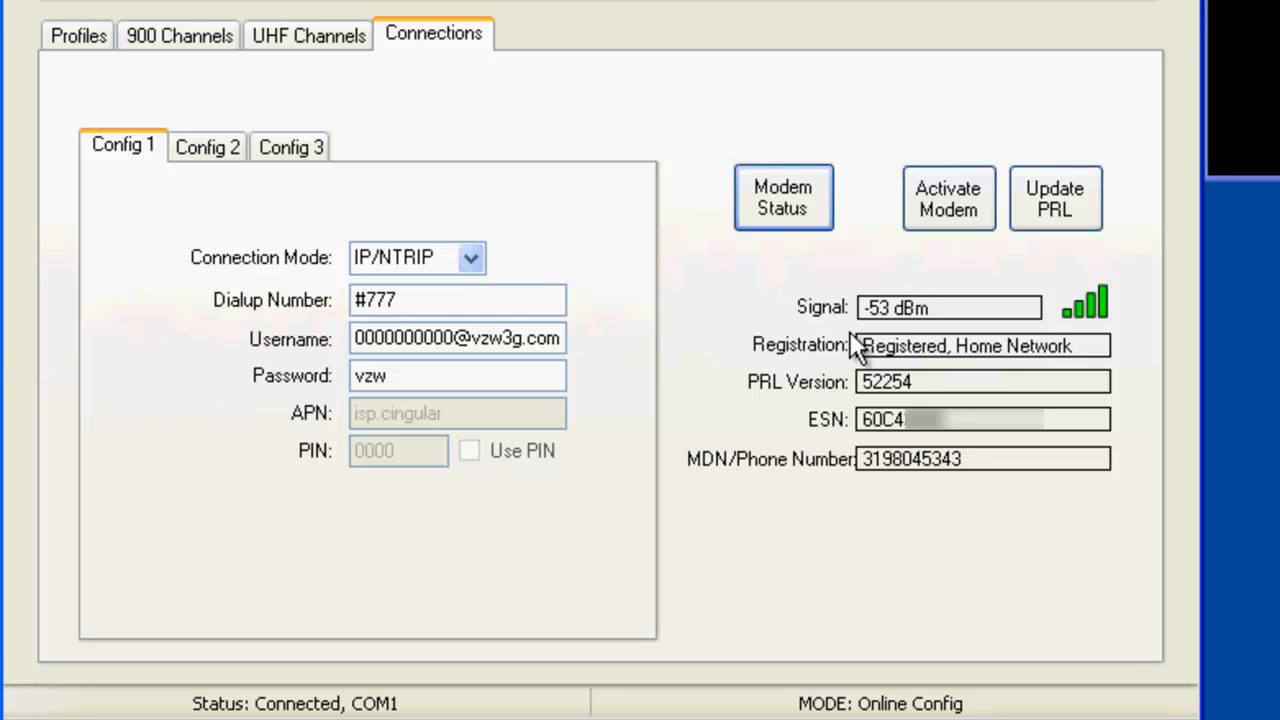
{"action": "mouse_move", "coordinate": [828, 356]}
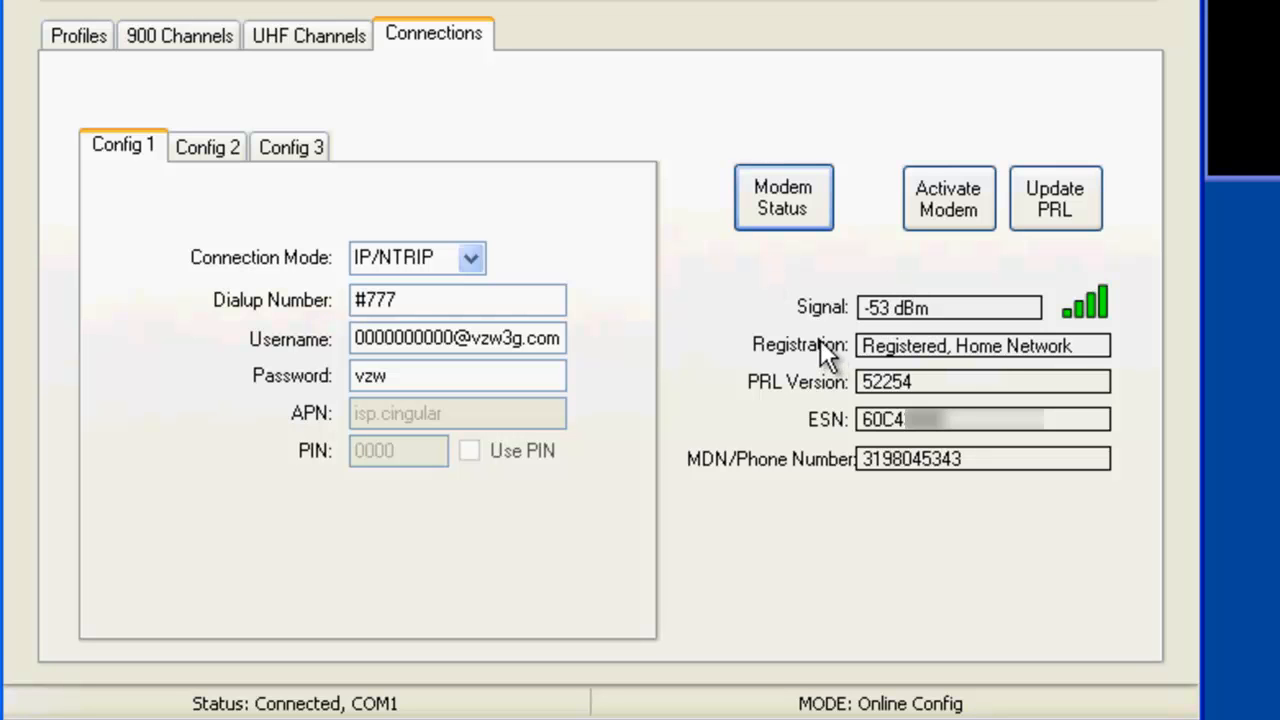
{"action": "mouse_move", "coordinate": [868, 358]}
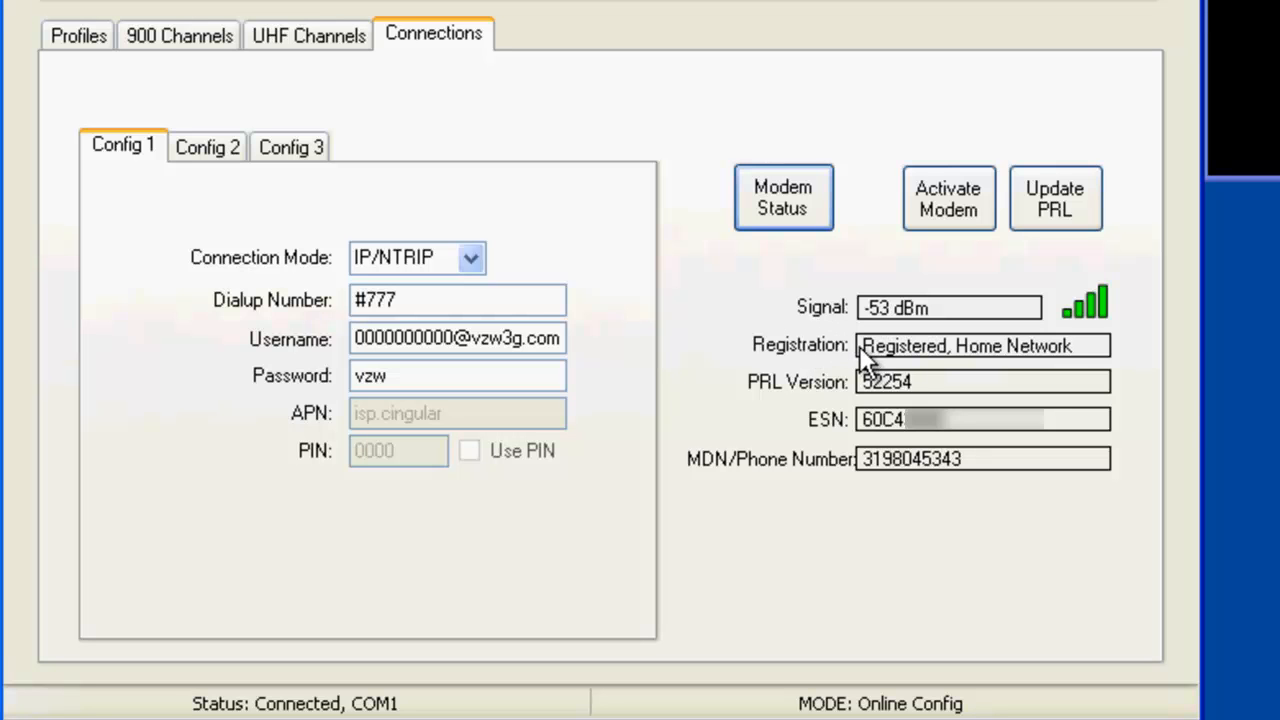
{"action": "mouse_move", "coordinate": [824, 344]}
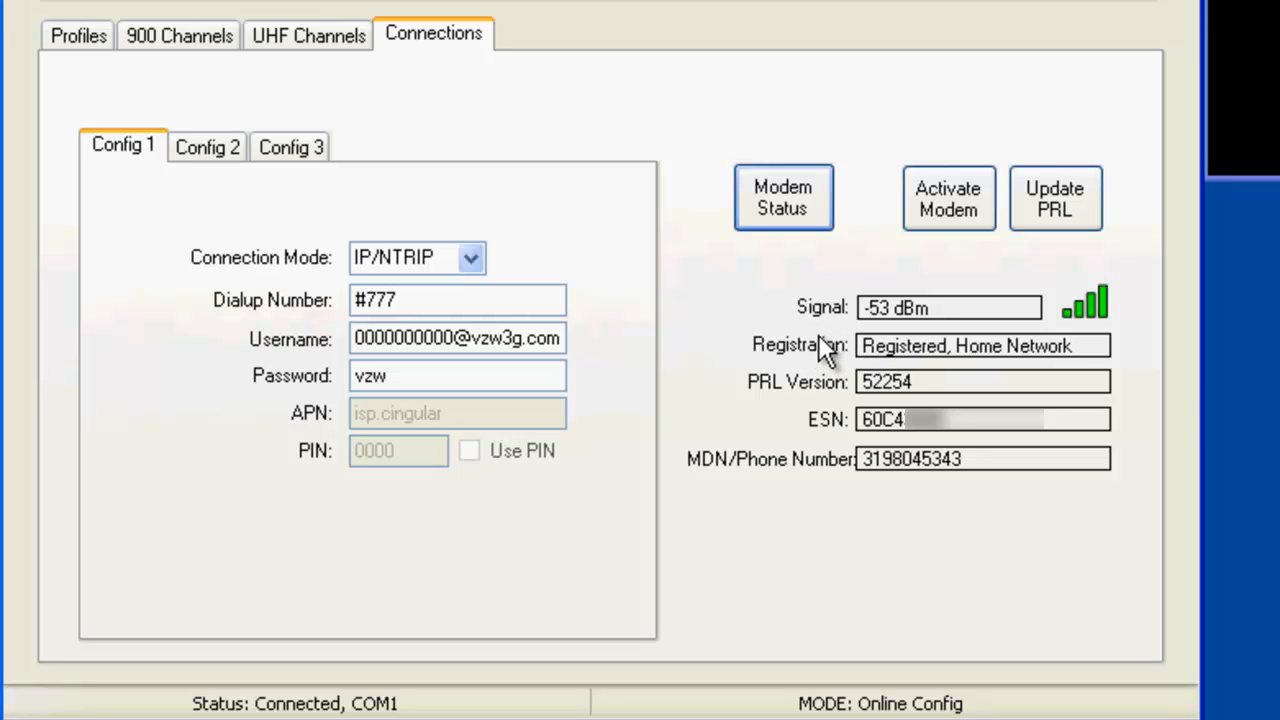
{"action": "mouse_move", "coordinate": [770, 352]}
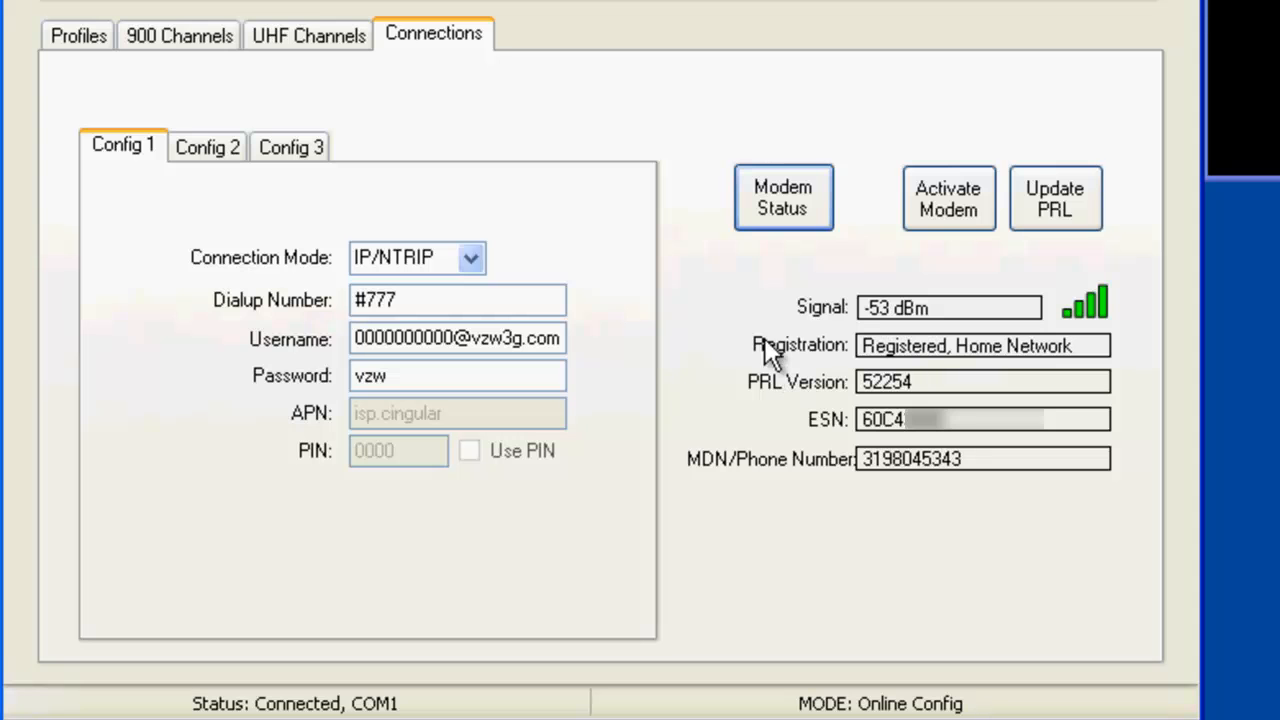
{"action": "mouse_move", "coordinate": [800, 270]}
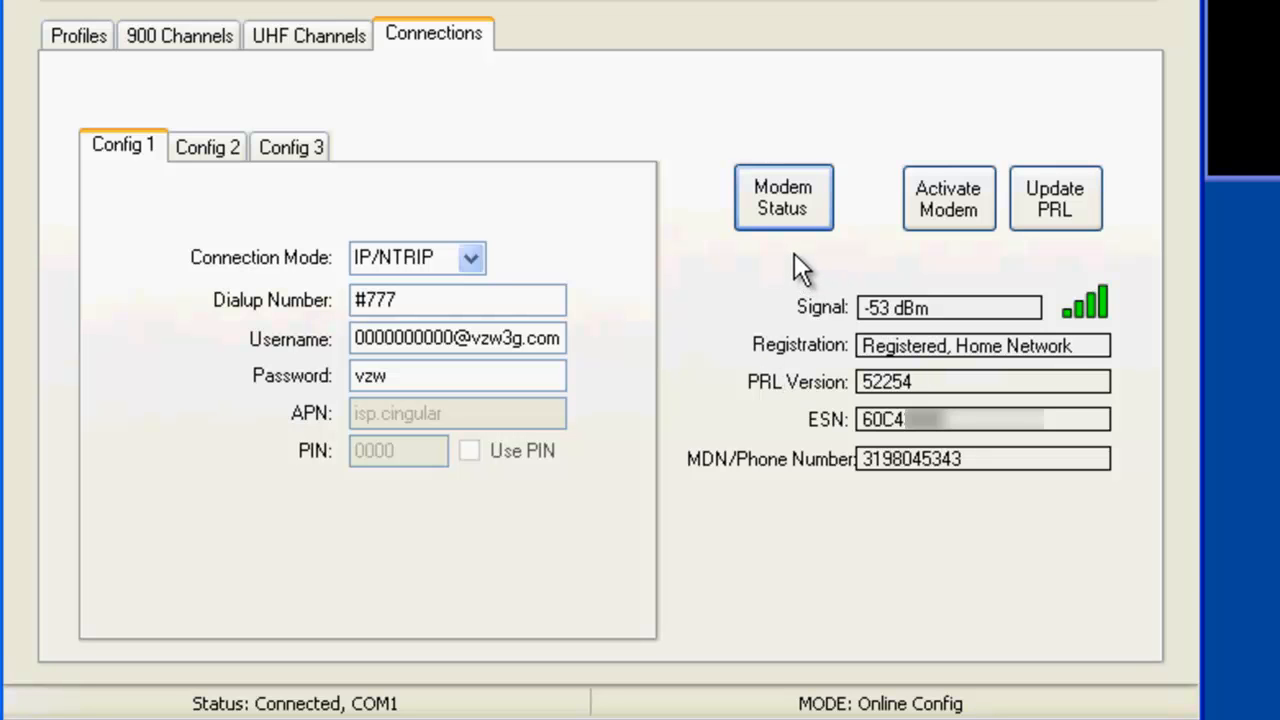
{"action": "mouse_move", "coordinate": [768, 296]}
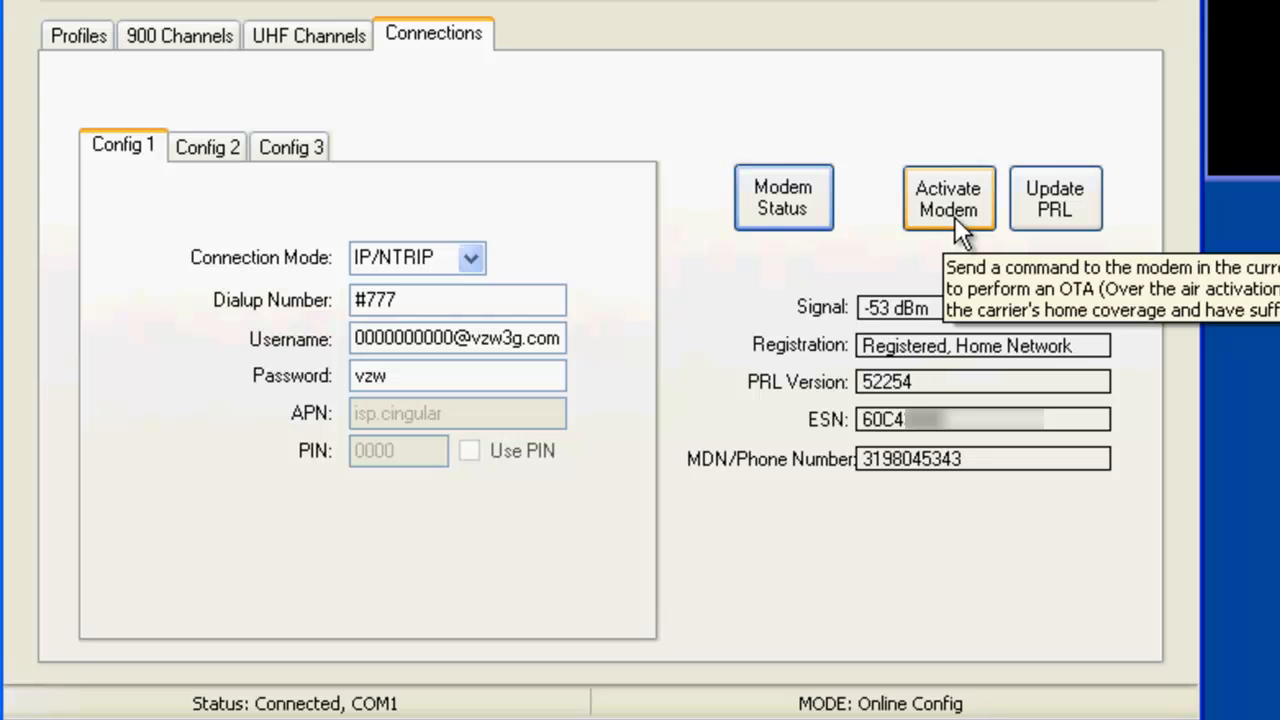
{"action": "mouse_move", "coordinate": [928, 252]}
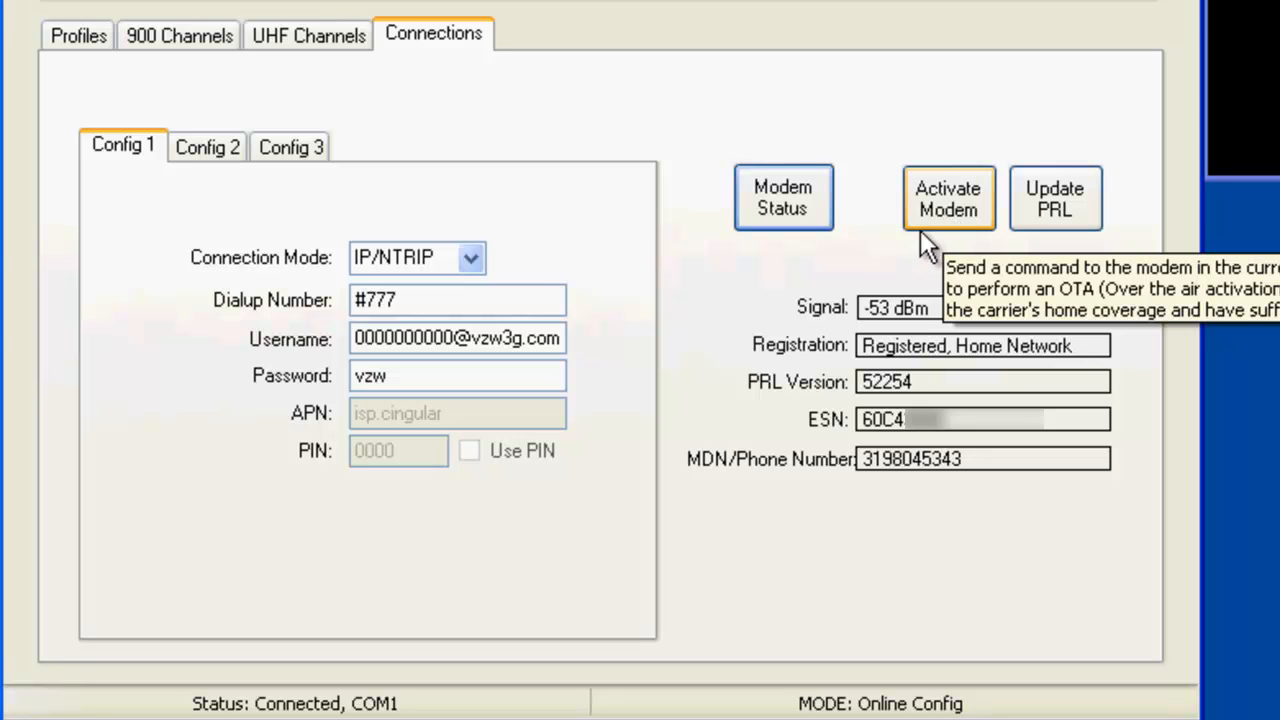
{"action": "mouse_move", "coordinate": [870, 210]}
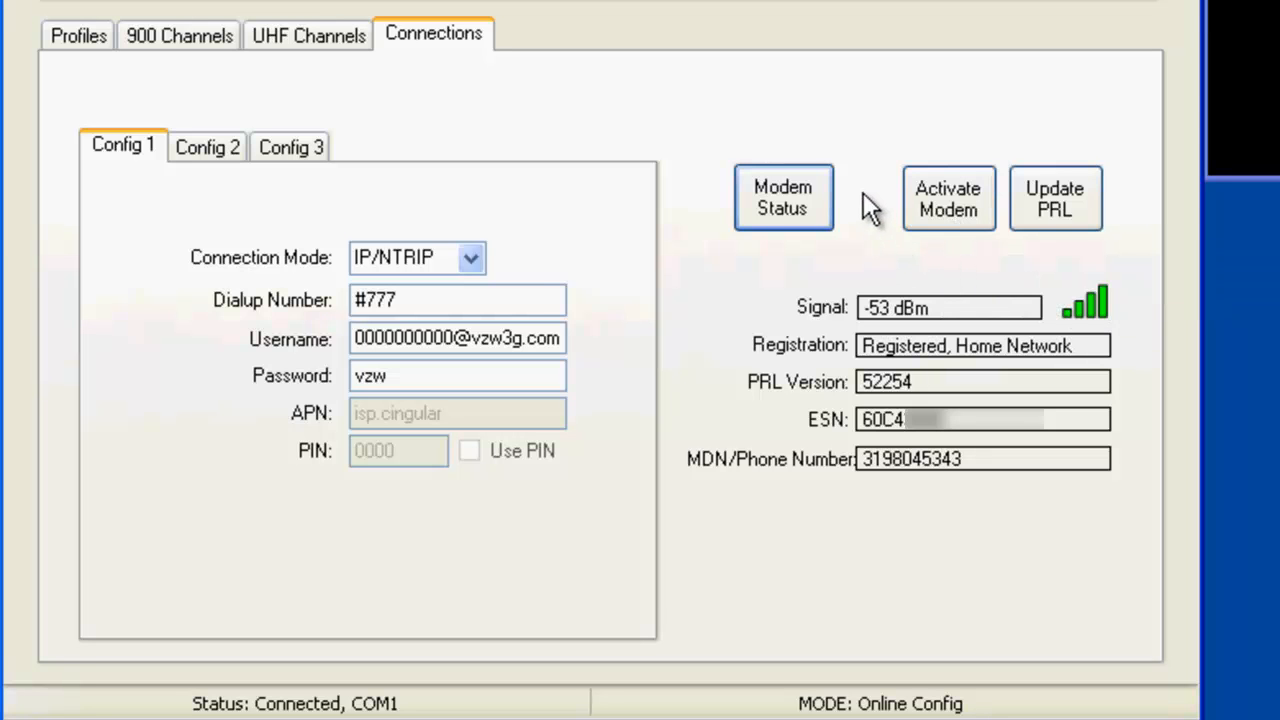
{"action": "mouse_move", "coordinate": [906, 270]}
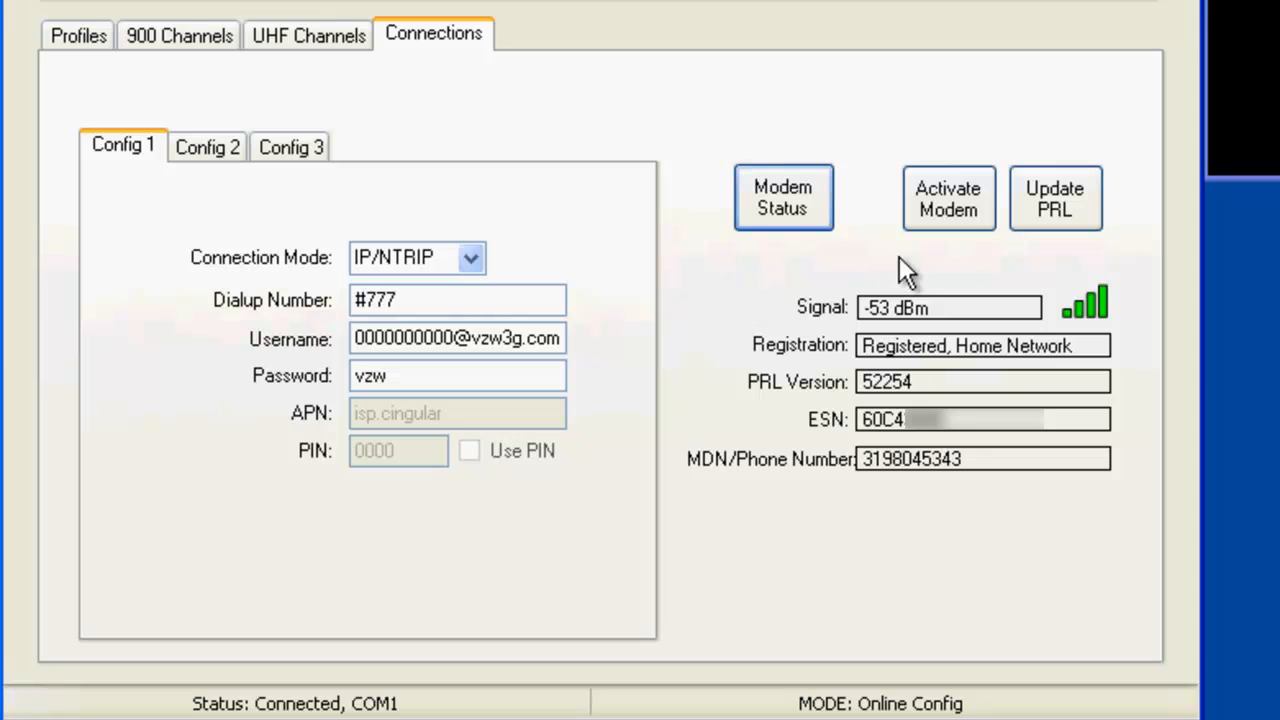
{"action": "mouse_move", "coordinate": [956, 290]}
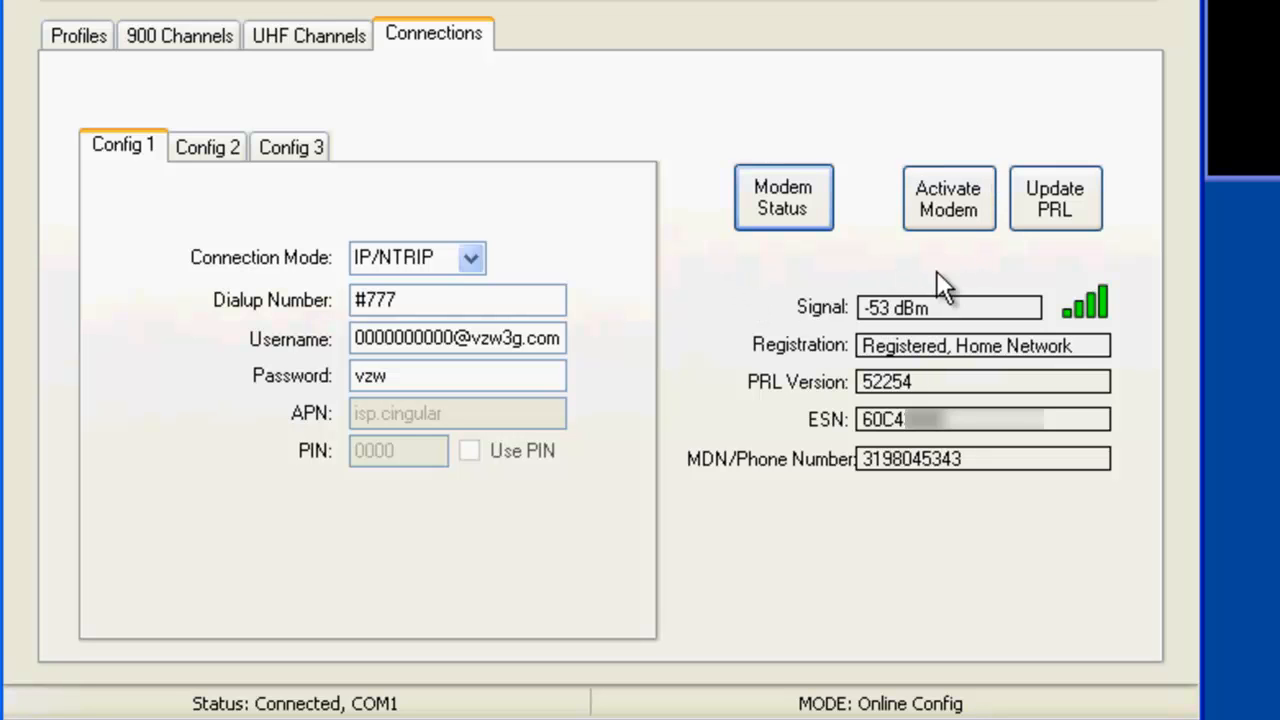
{"action": "mouse_move", "coordinate": [792, 414]}
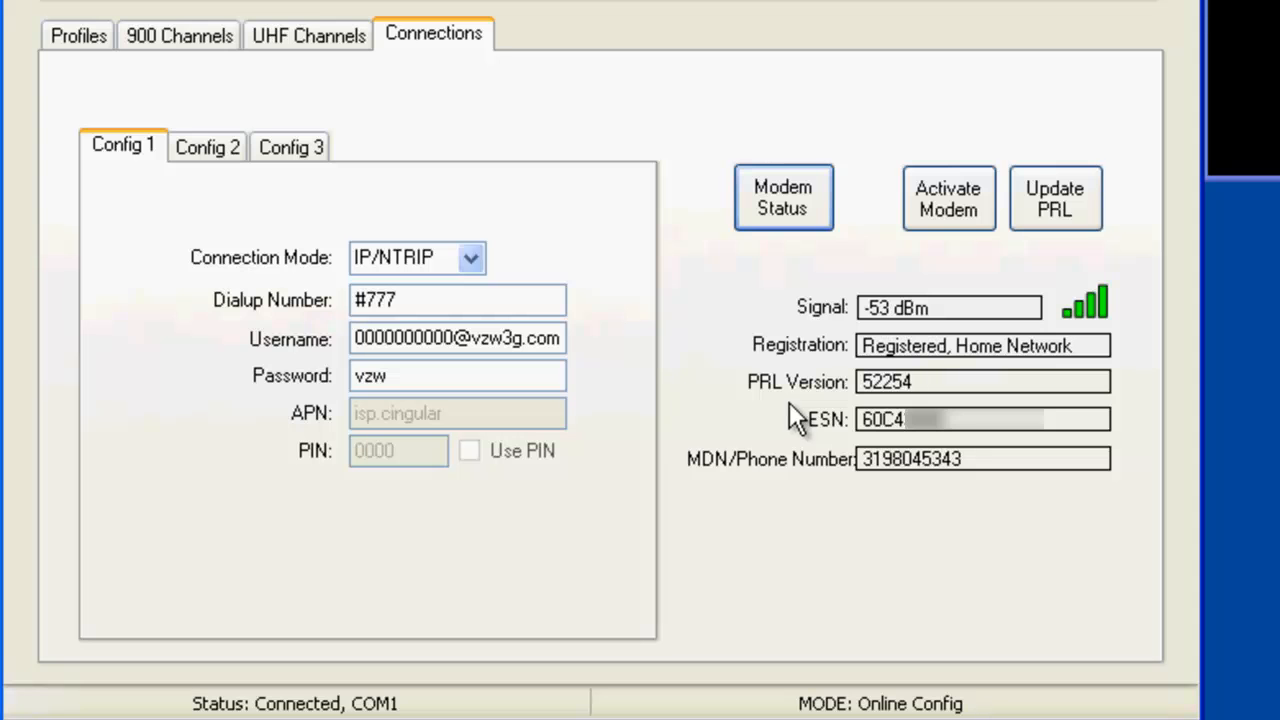
{"action": "mouse_move", "coordinate": [776, 436]}
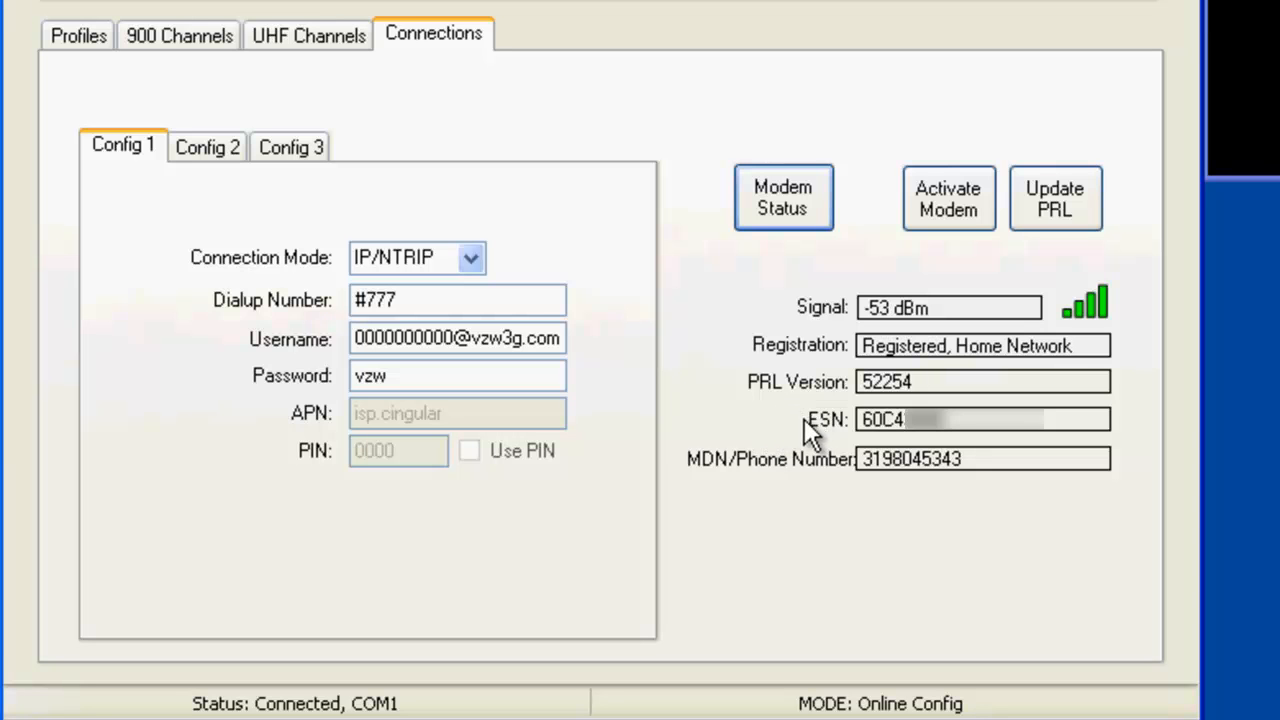
{"action": "mouse_move", "coordinate": [792, 408]}
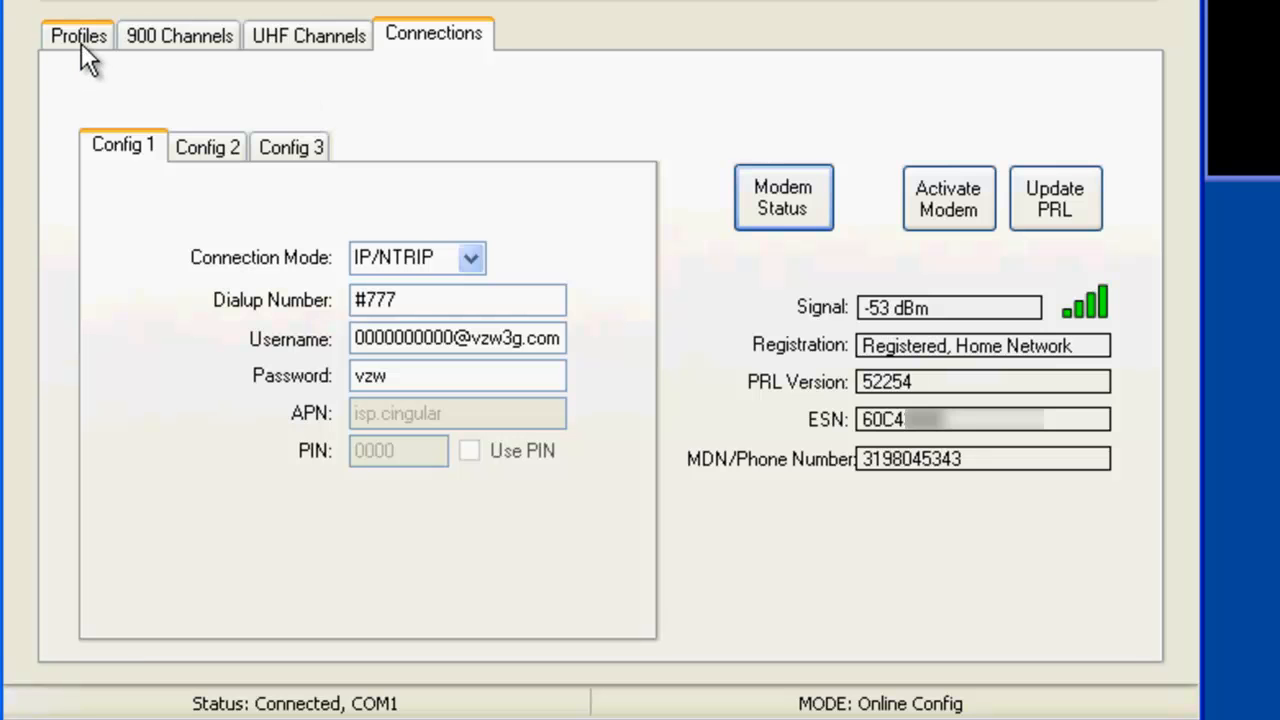
- Review Profile 1's connection modes (RAW TCP, NTRIP 1.0, IBSS, NTRIP 2.0), keeping NTRIP 1.0
{"action": "left_click", "coordinate": [76, 34]}
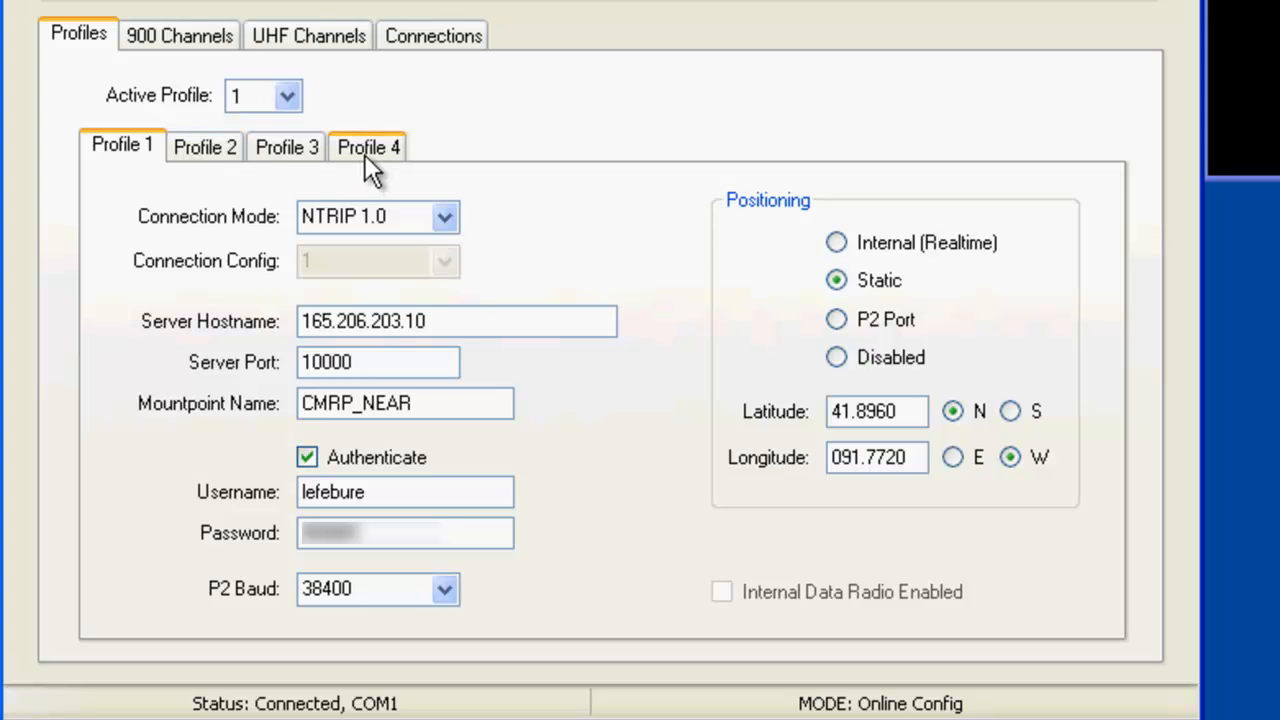
{"action": "mouse_move", "coordinate": [468, 232]}
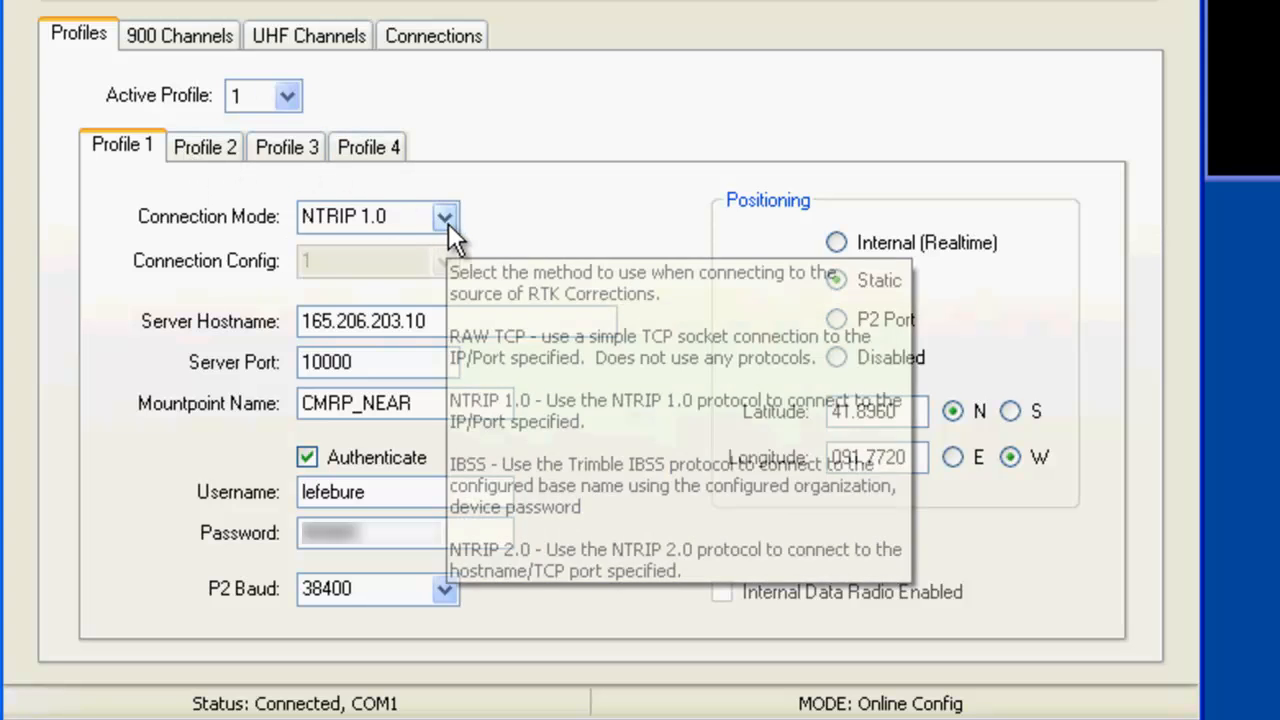
{"action": "left_click", "coordinate": [440, 216]}
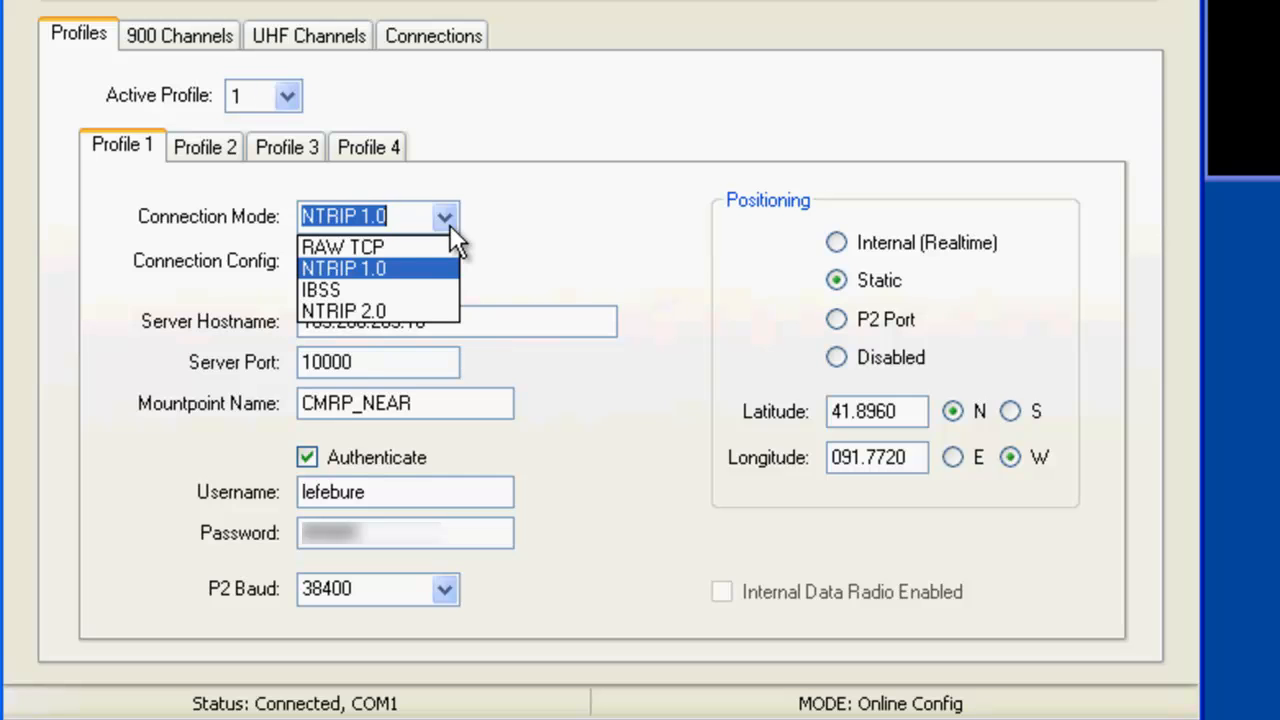
{"action": "mouse_move", "coordinate": [376, 248]}
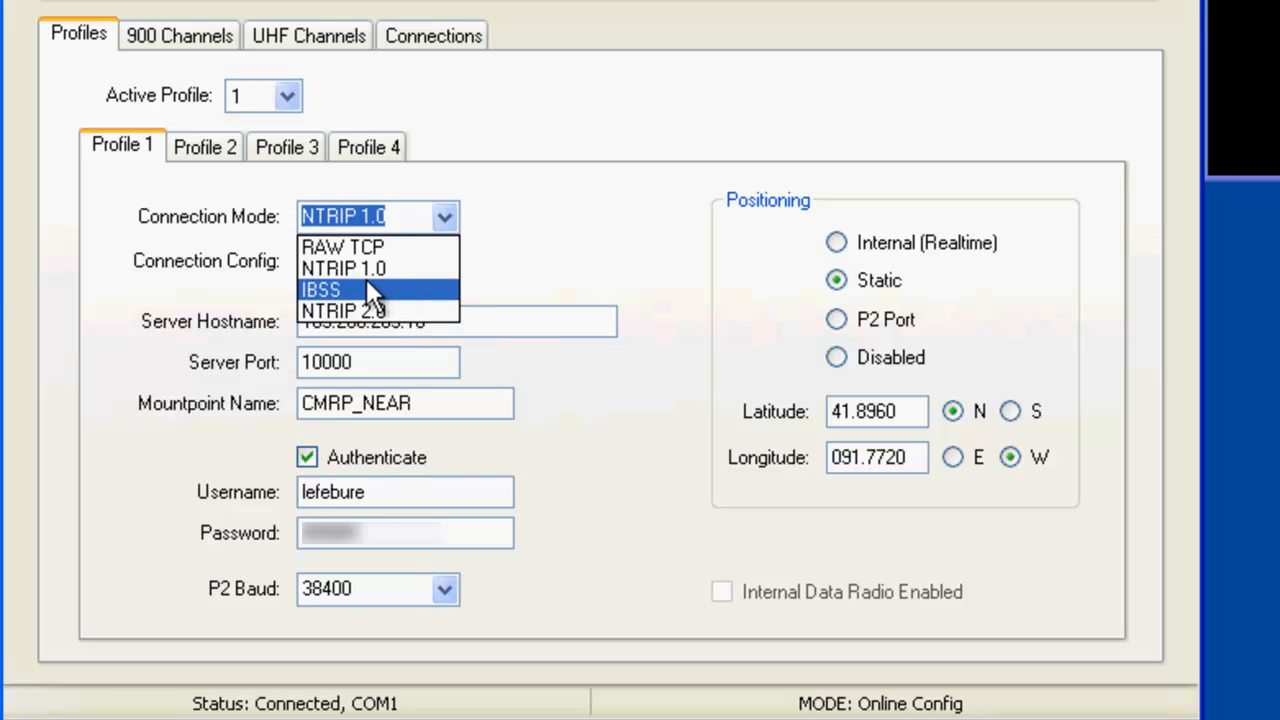
{"action": "left_click", "coordinate": [344, 268]}
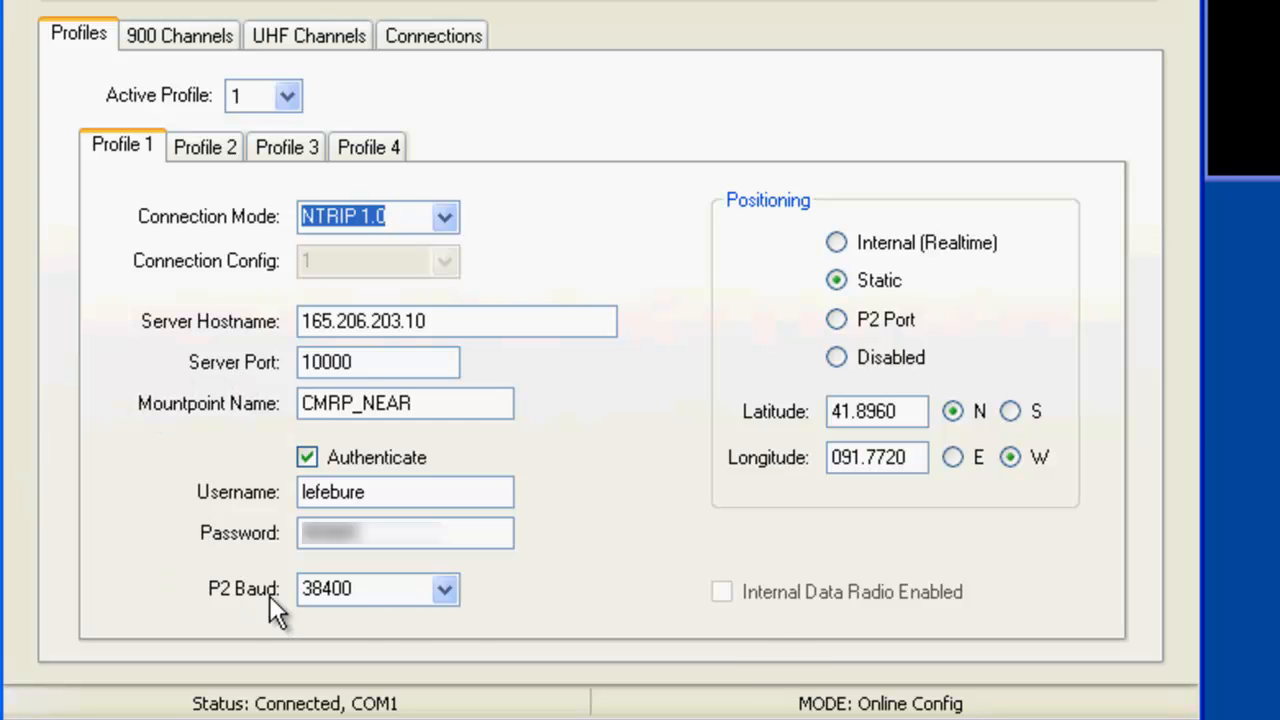
{"action": "mouse_move", "coordinate": [480, 598]}
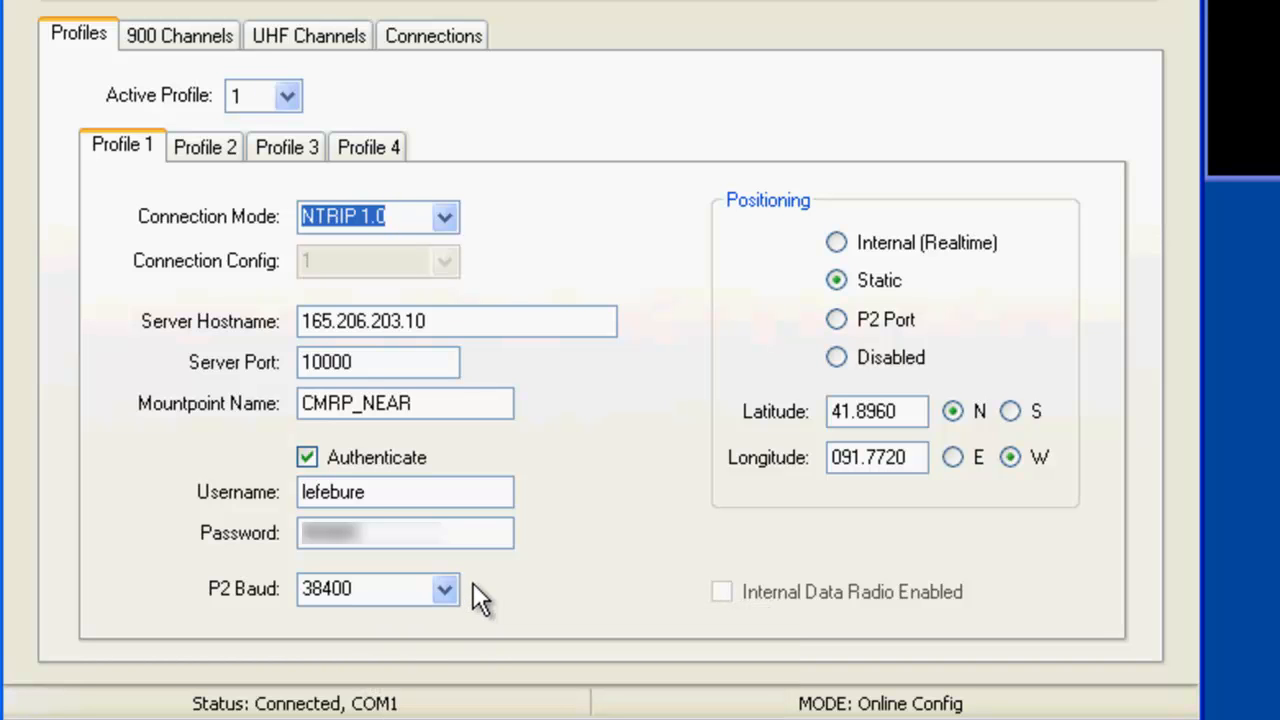
{"action": "mouse_move", "coordinate": [776, 438]}
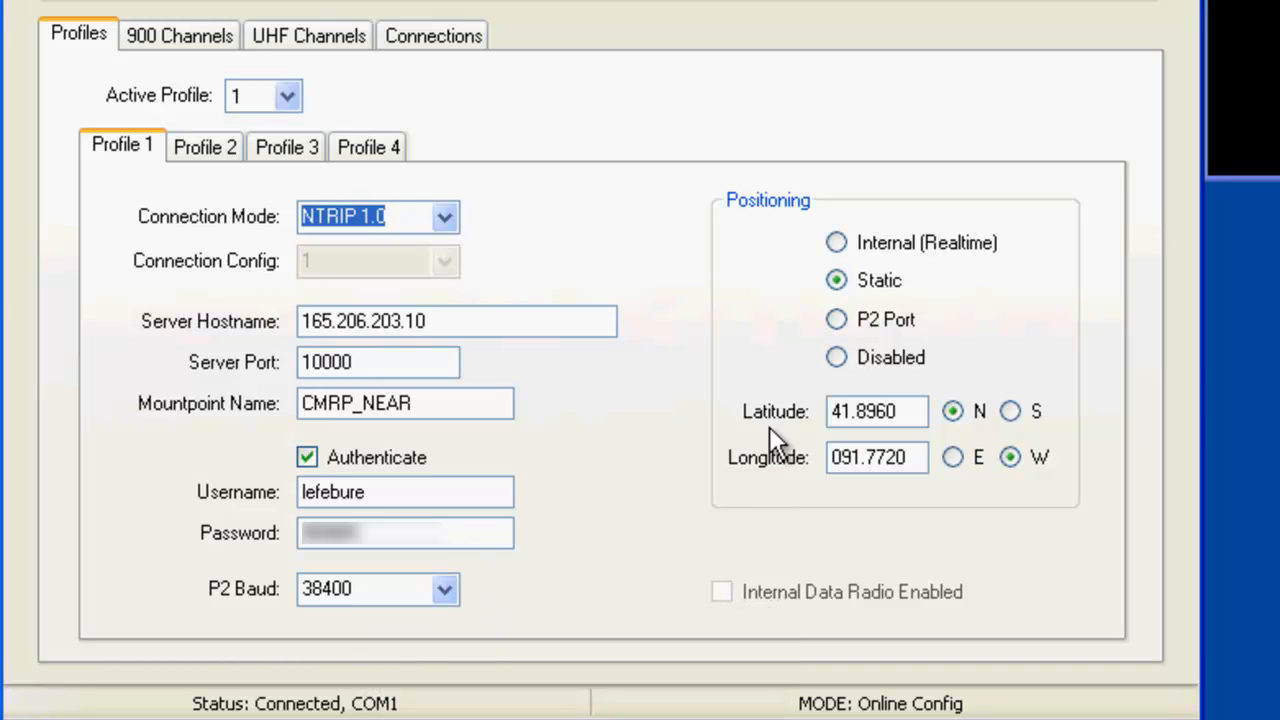
{"action": "mouse_move", "coordinate": [972, 320]}
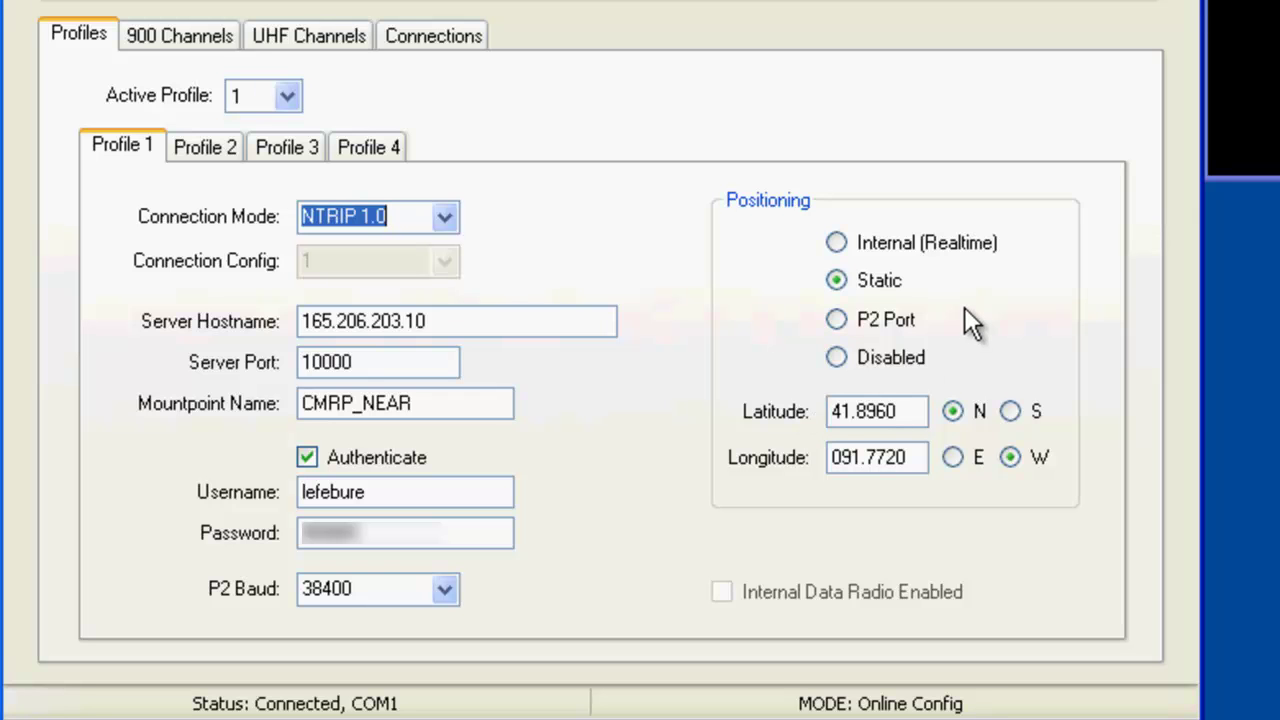
{"action": "mouse_move", "coordinate": [920, 290]}
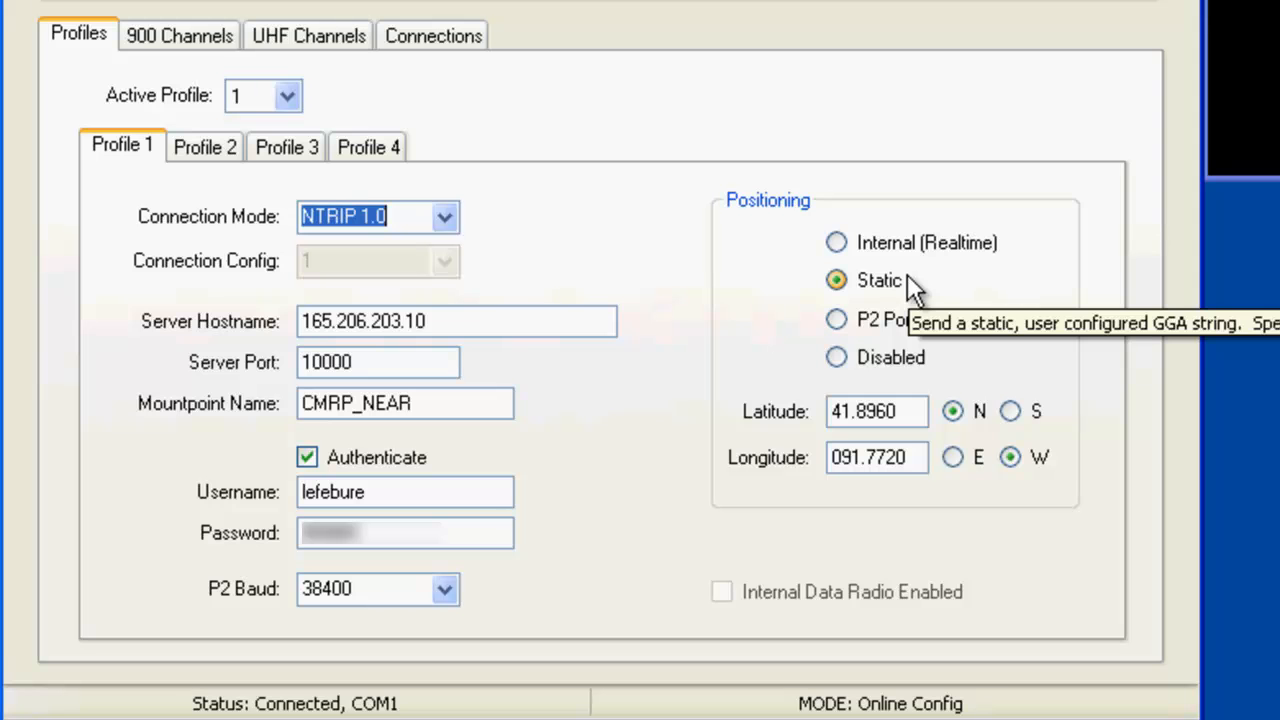
{"action": "mouse_move", "coordinate": [790, 270]}
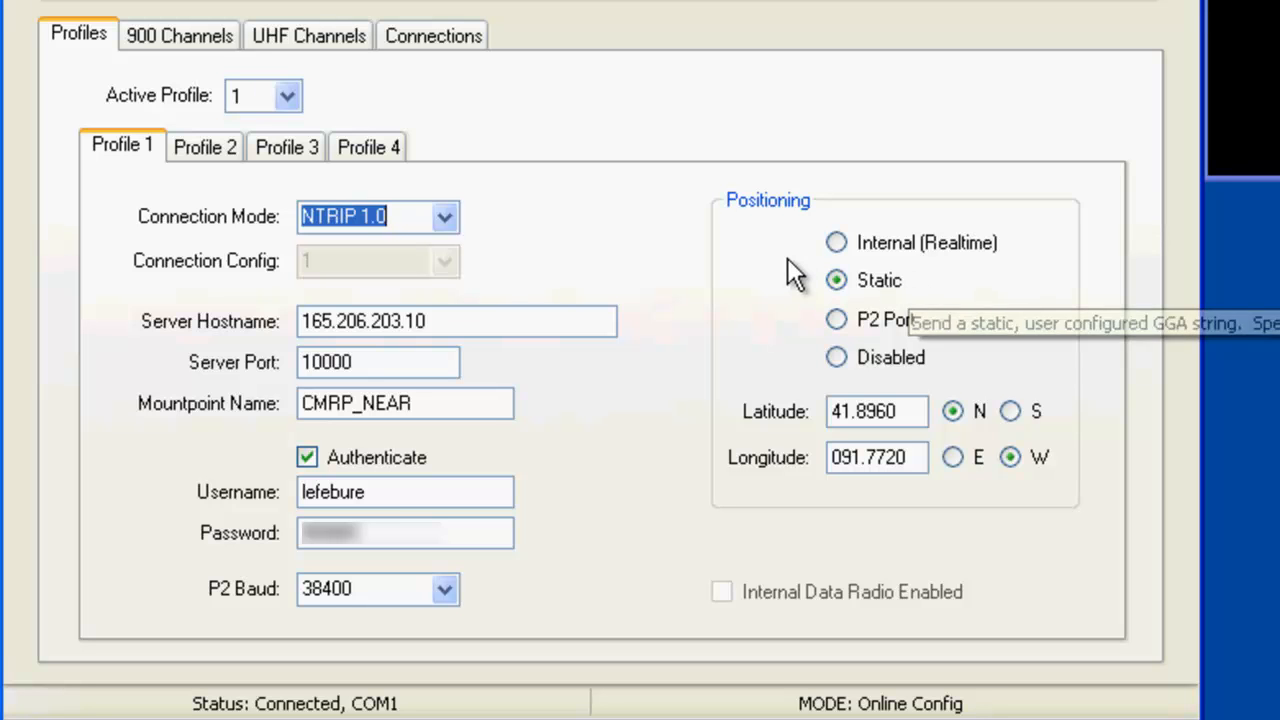
{"action": "mouse_move", "coordinate": [740, 276]}
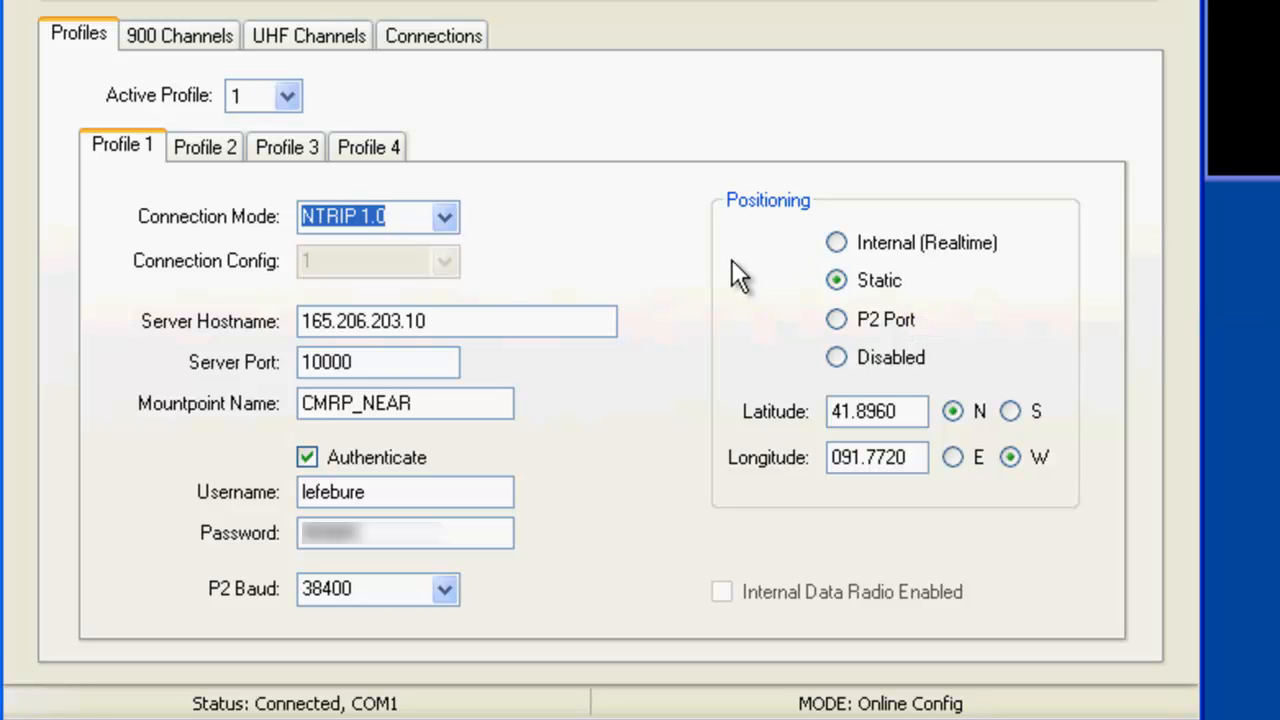
{"action": "mouse_move", "coordinate": [836, 244]}
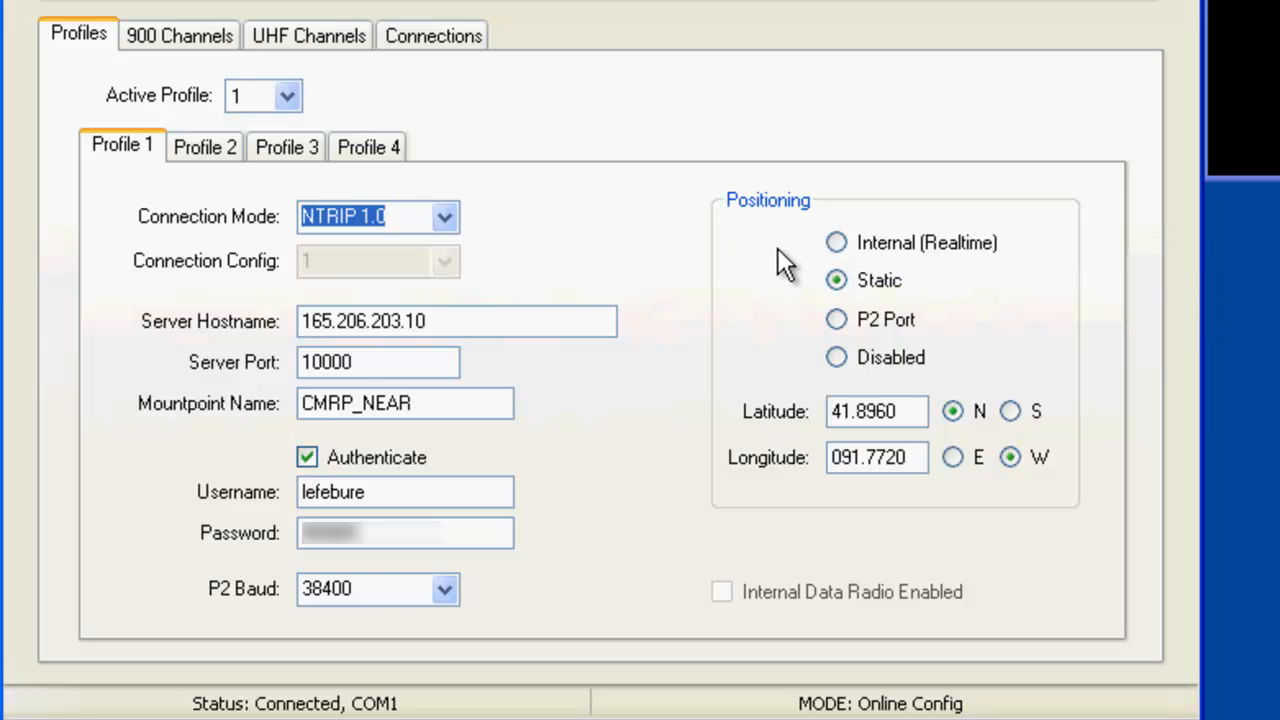
{"action": "mouse_move", "coordinate": [770, 318]}
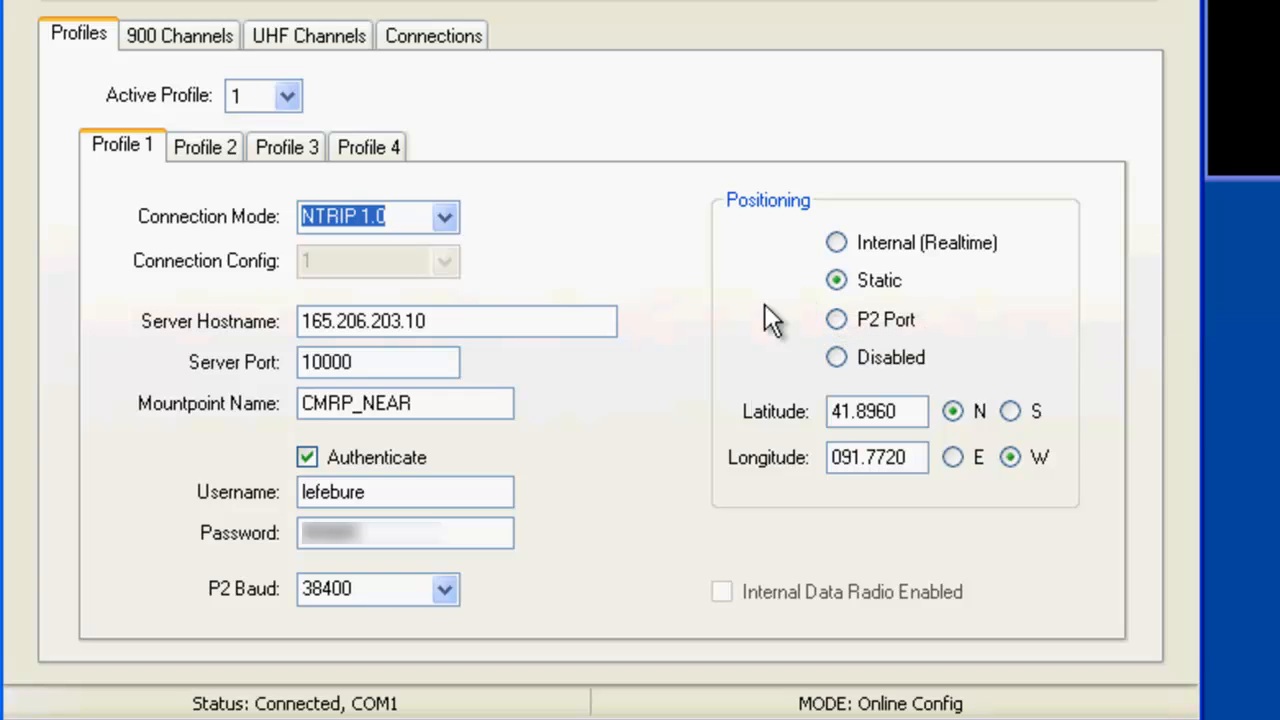
{"action": "mouse_move", "coordinate": [822, 420]}
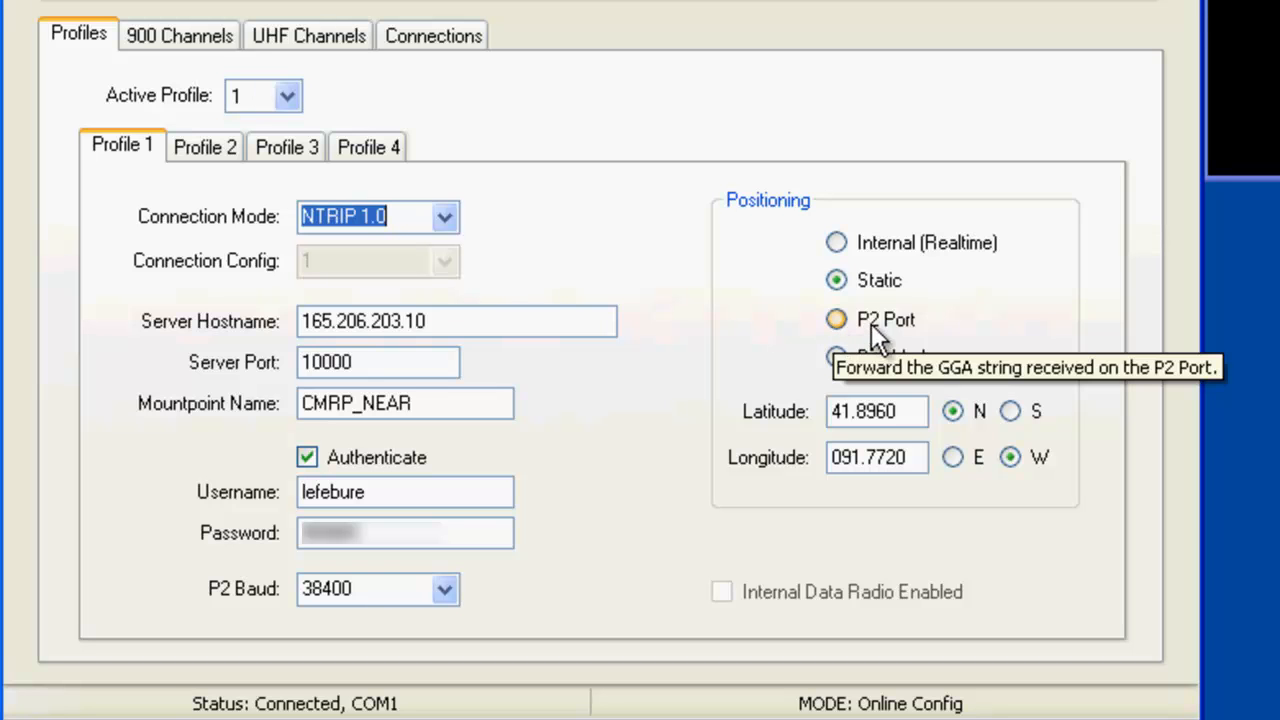
{"action": "mouse_move", "coordinate": [920, 336]}
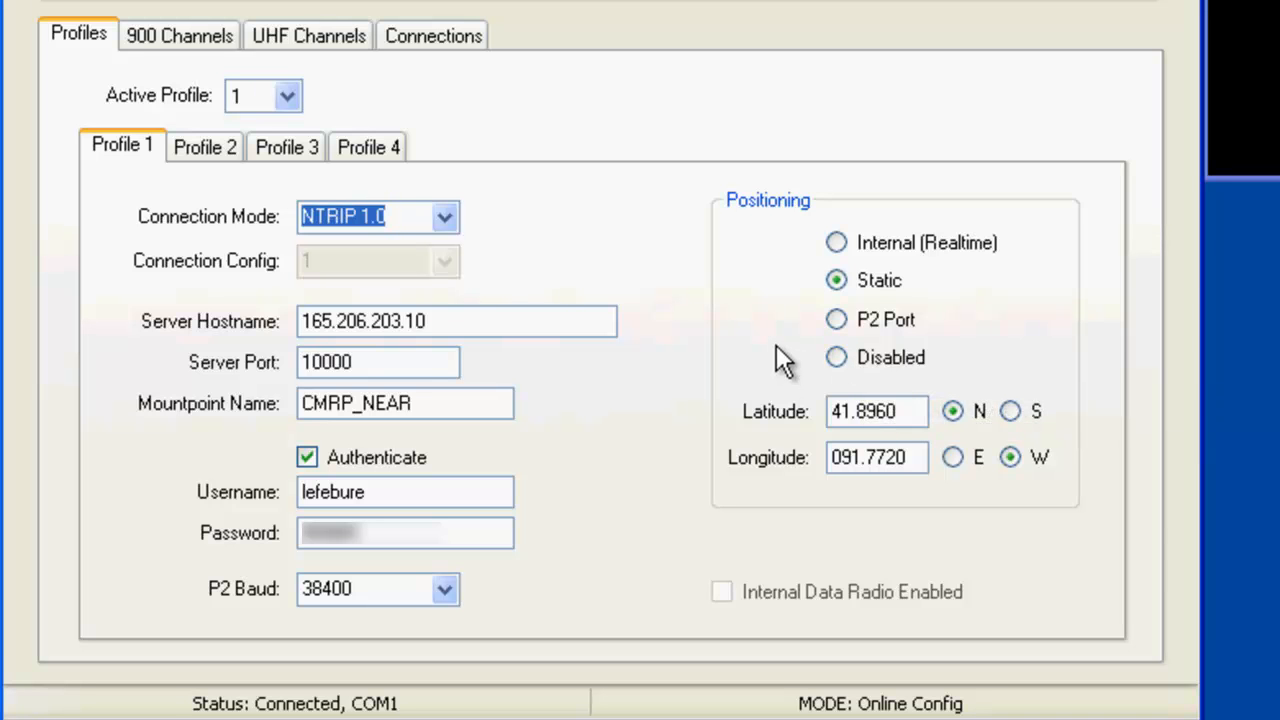
{"action": "mouse_move", "coordinate": [790, 376]}
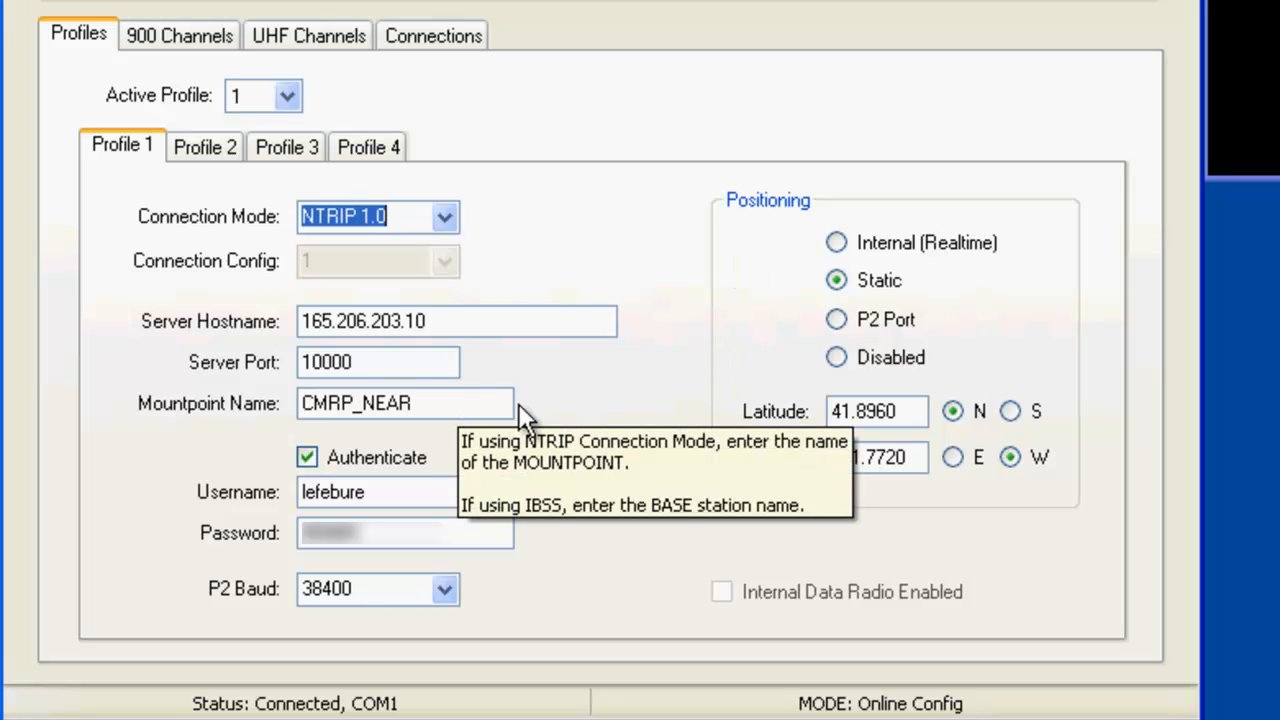
{"action": "mouse_move", "coordinate": [548, 262]}
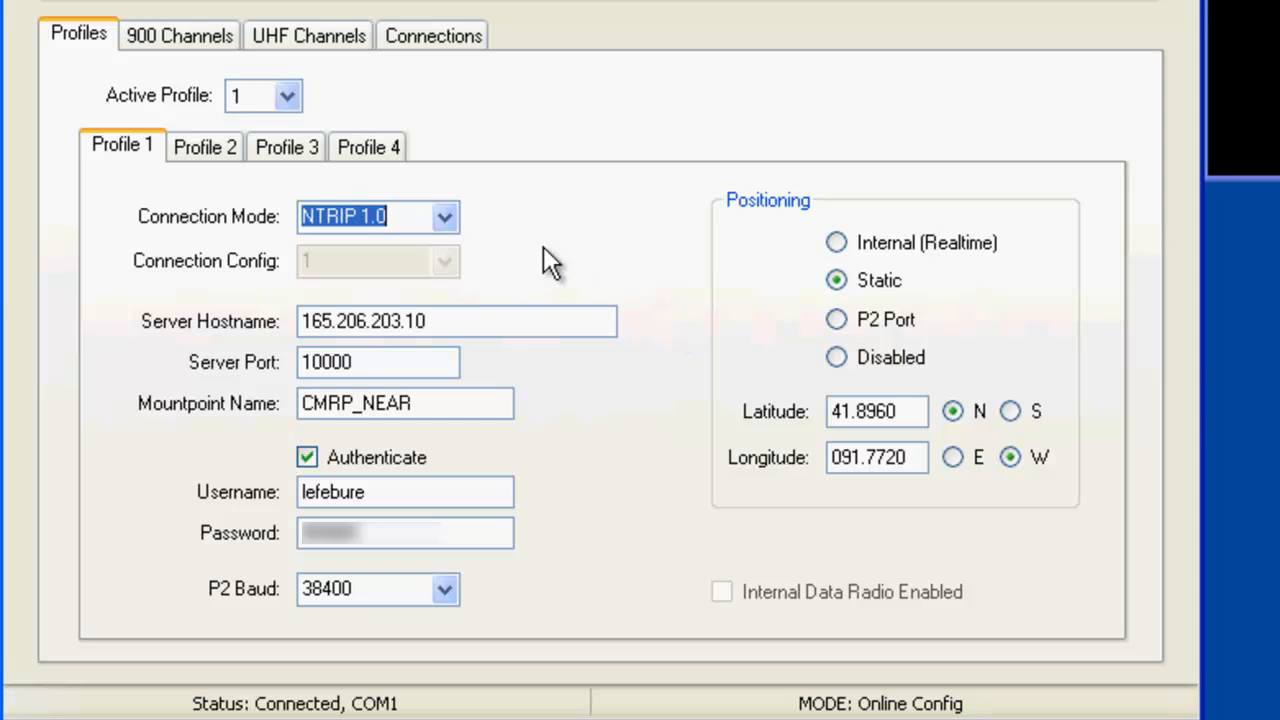
{"action": "mouse_move", "coordinate": [366, 178]}
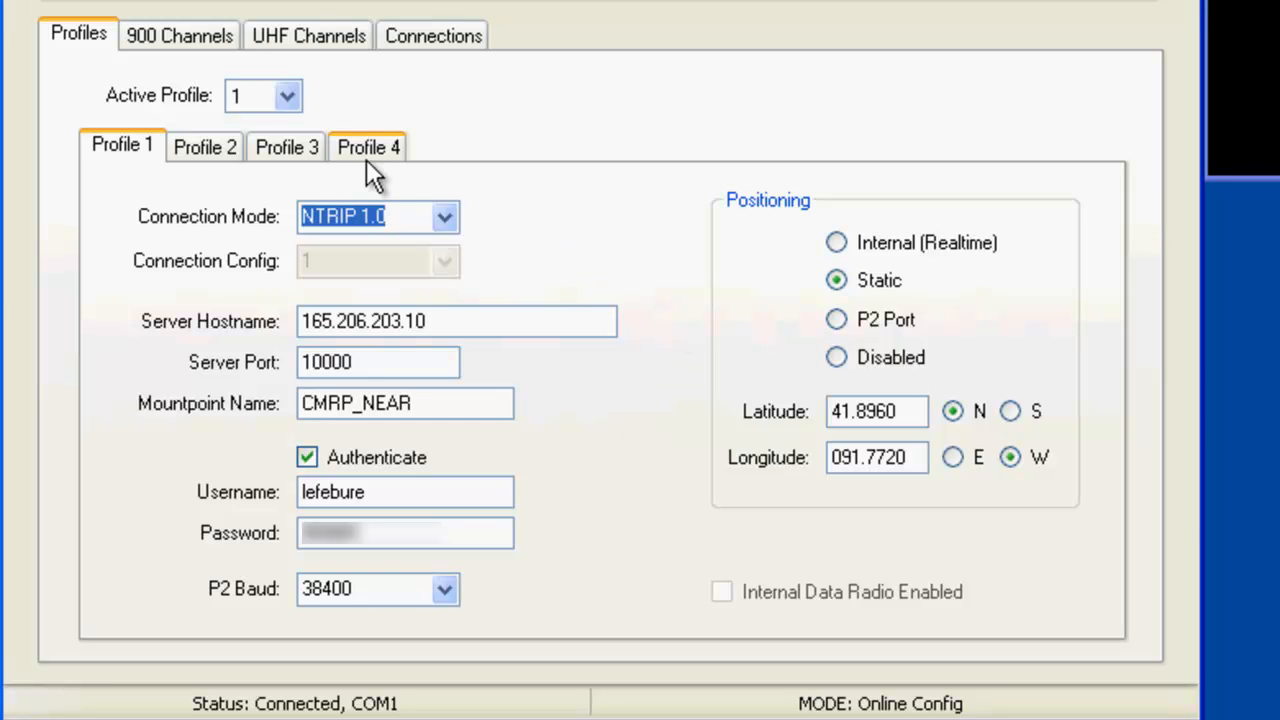
{"action": "mouse_move", "coordinate": [236, 166]}
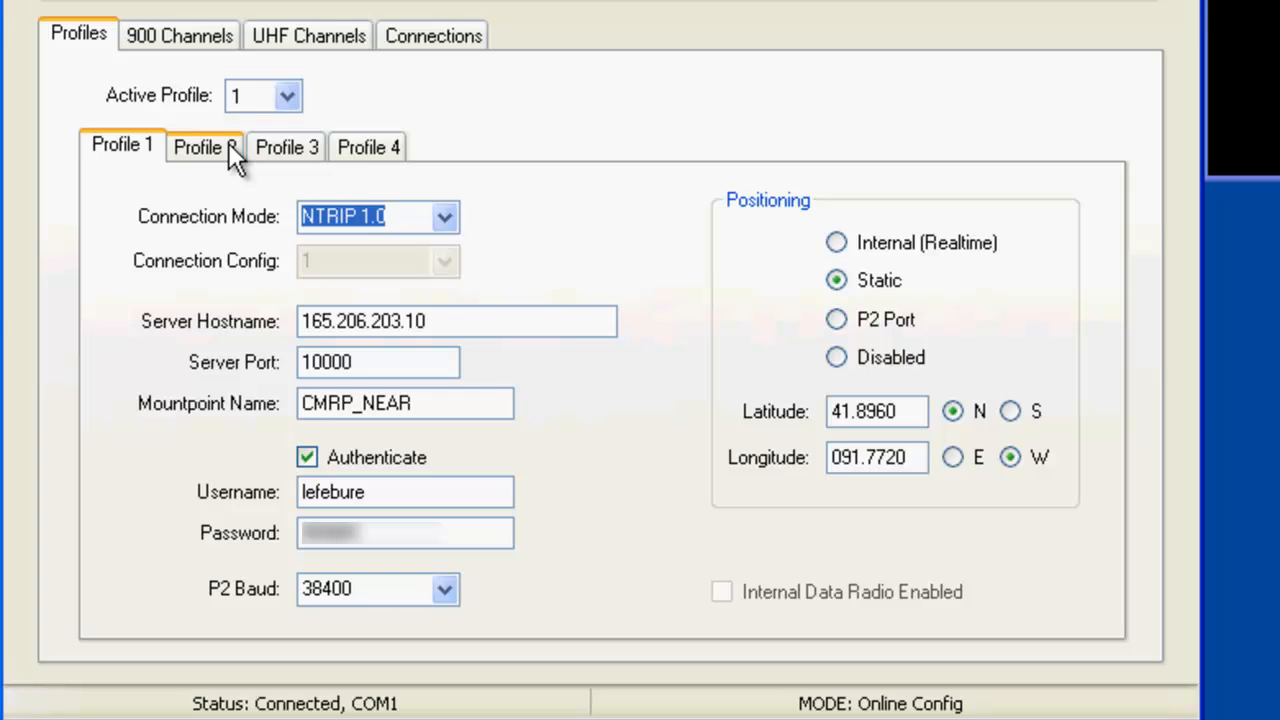
- View the stored settings of Profile 3, then Profile 4
{"action": "left_click", "coordinate": [288, 148]}
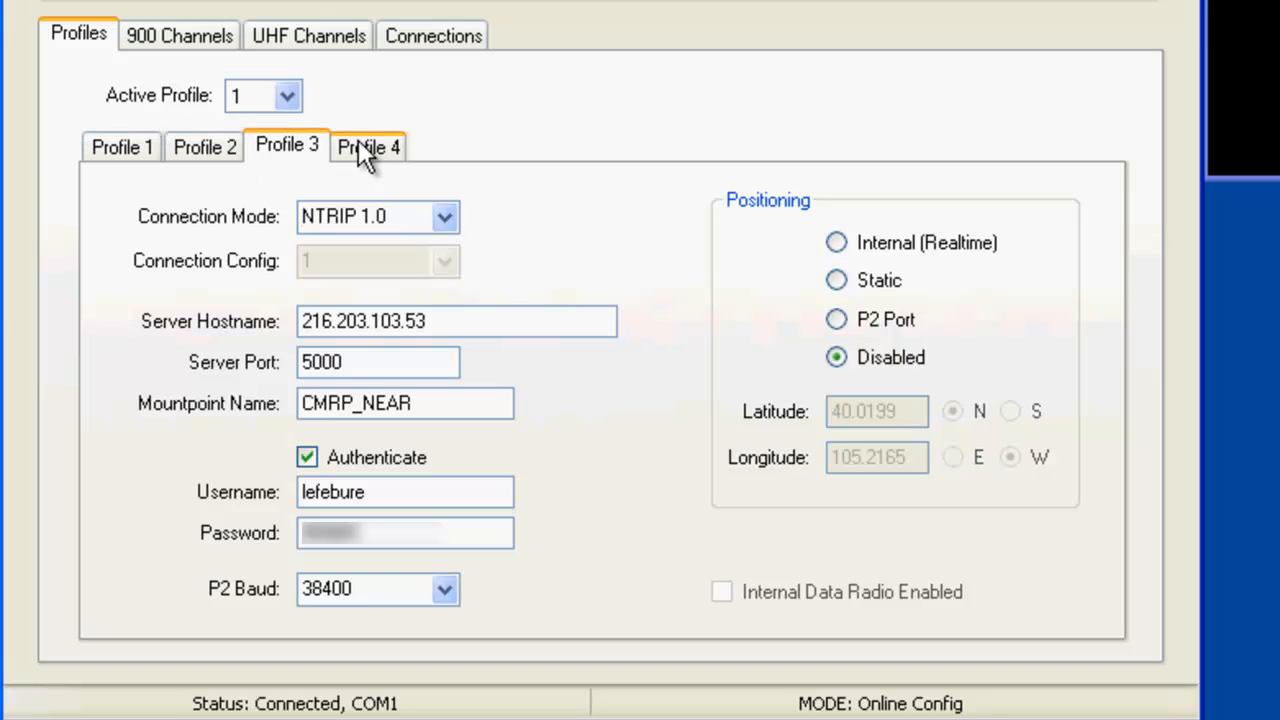
{"action": "left_click", "coordinate": [368, 148]}
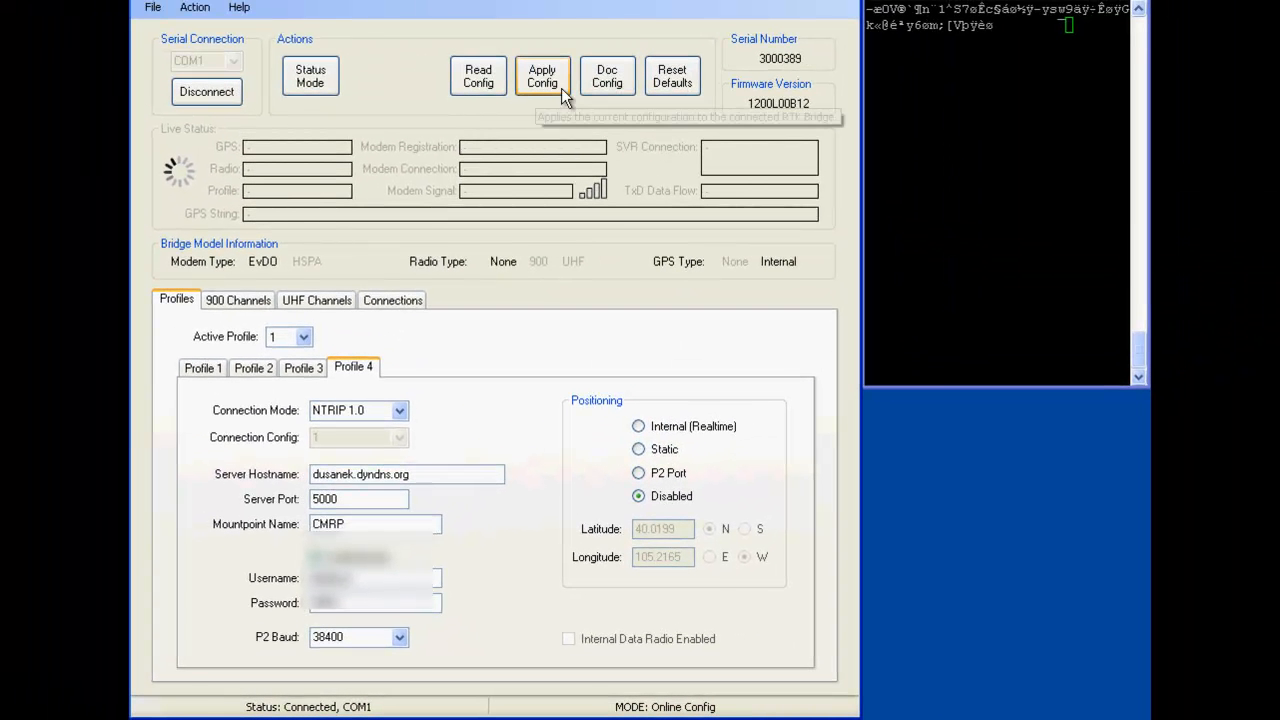
{"action": "left_click", "coordinate": [316, 556]}
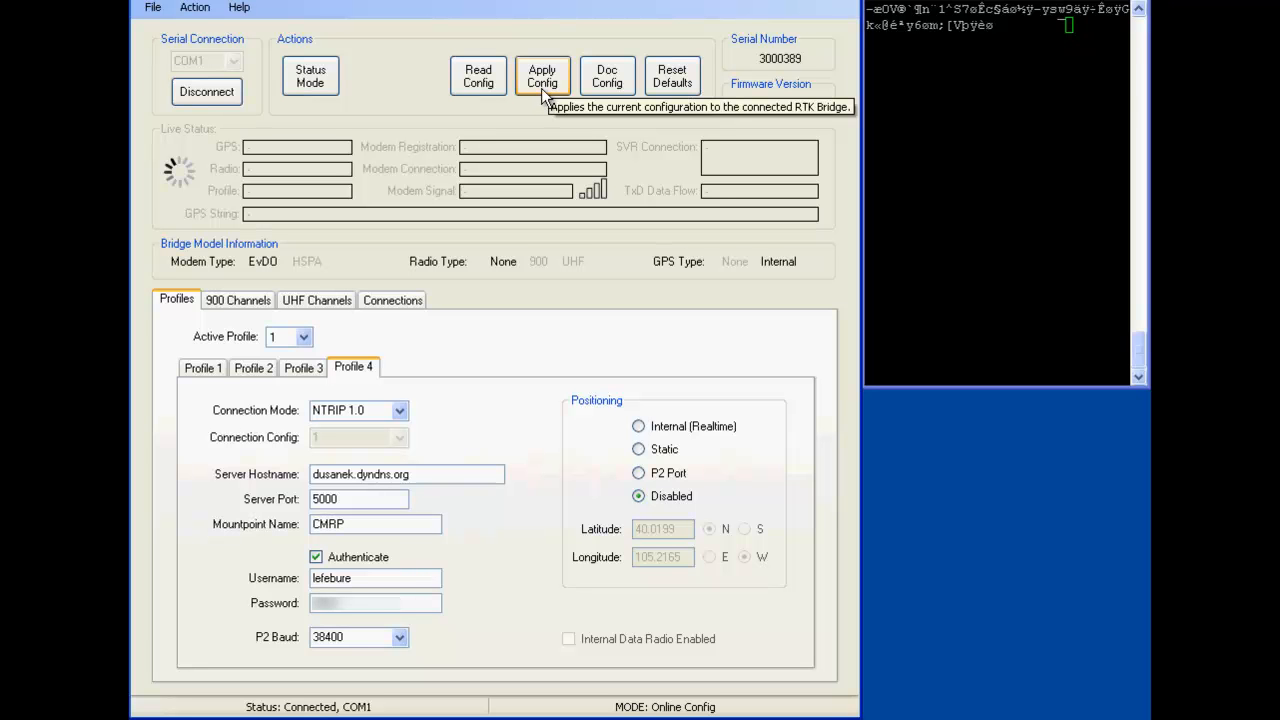
{"action": "left_click", "coordinate": [540, 76]}
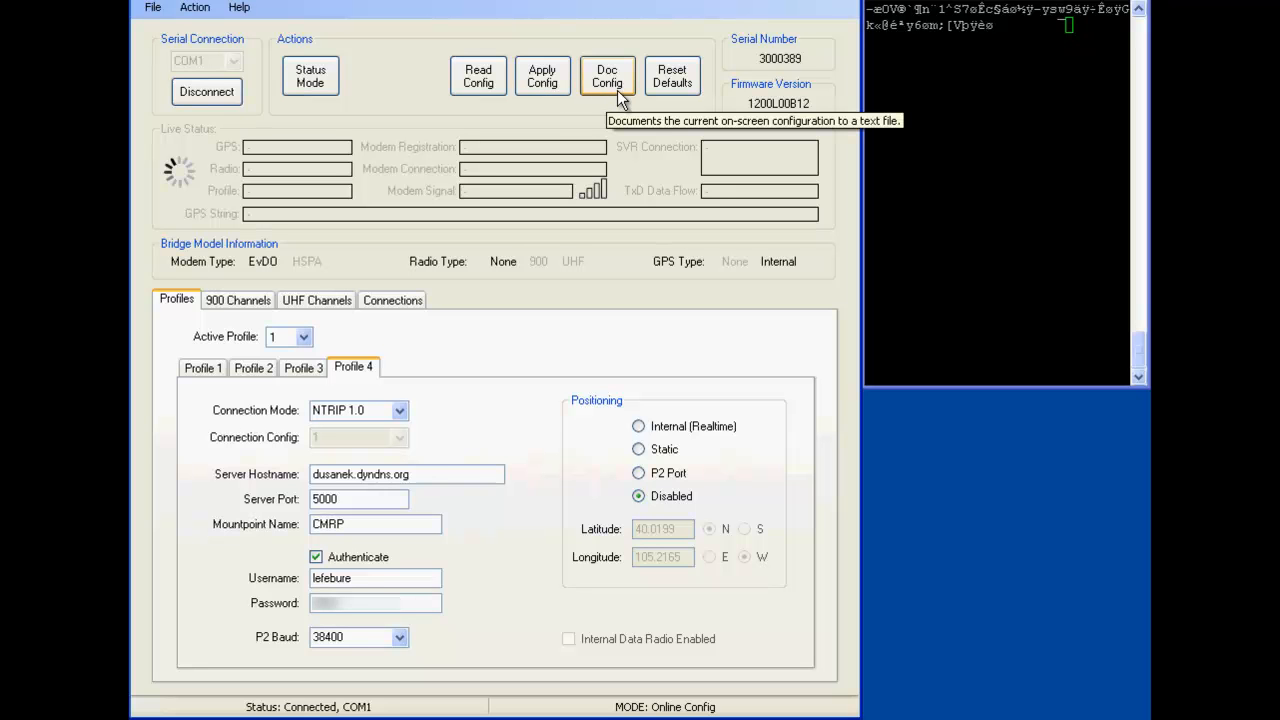
{"action": "mouse_move", "coordinate": [624, 100]}
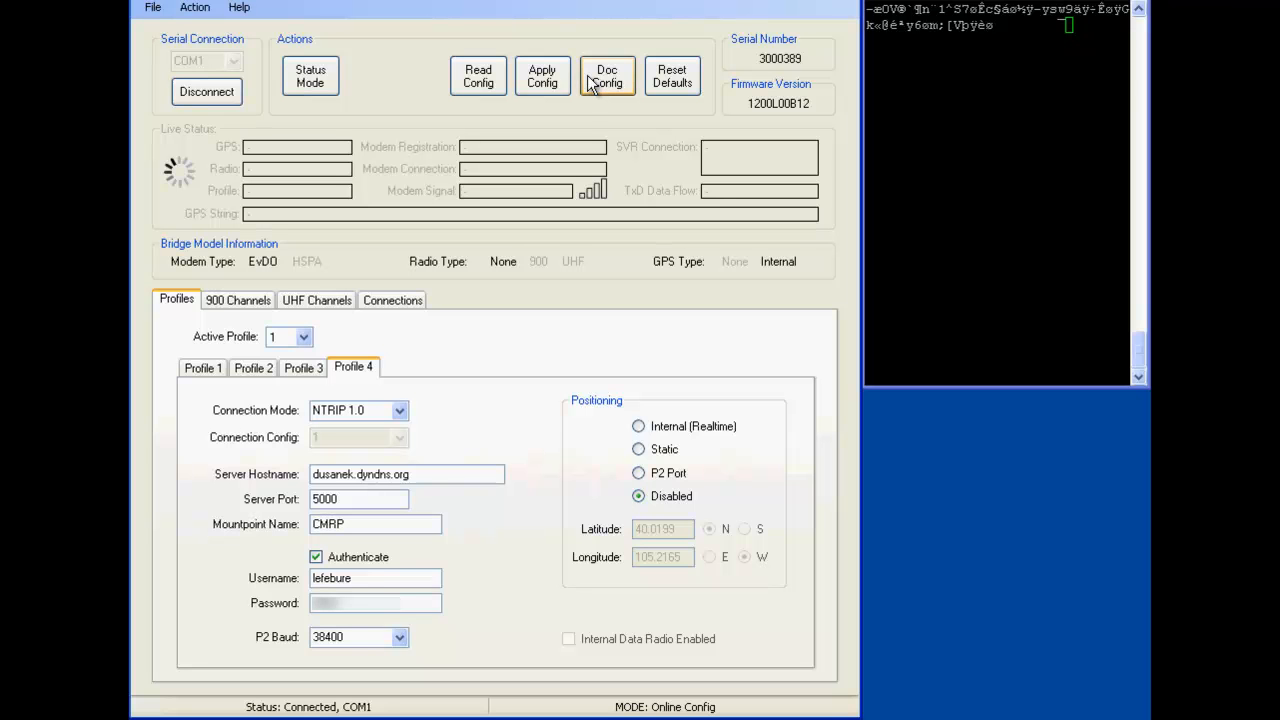
{"action": "mouse_move", "coordinate": [476, 78]}
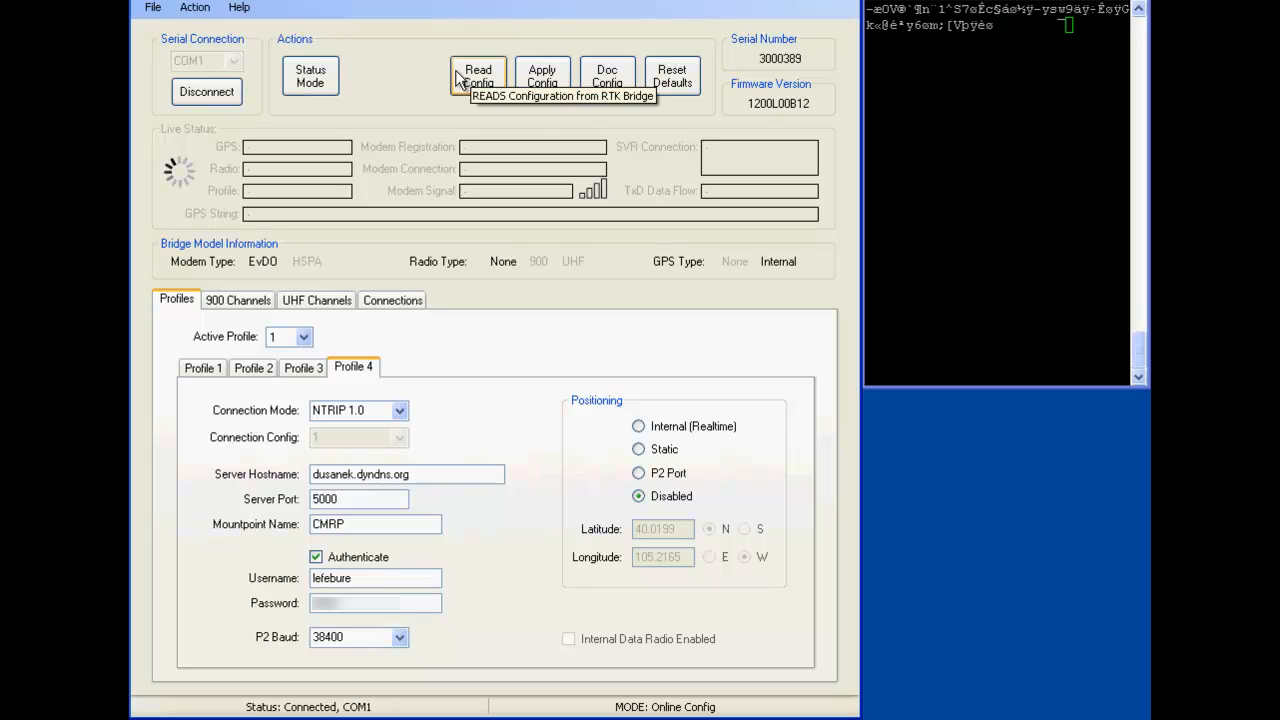
- Request Status Mode, bringing up the exit-config reboot warning
{"action": "left_click", "coordinate": [310, 76]}
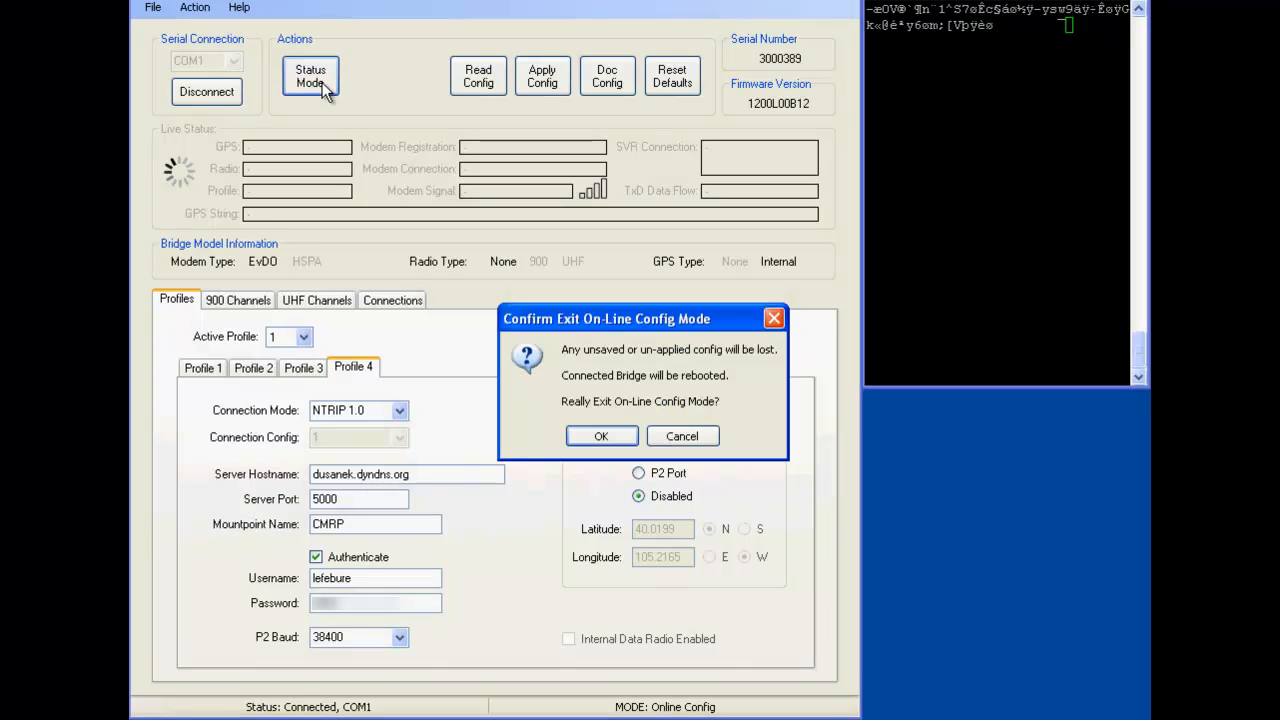
{"action": "mouse_move", "coordinate": [578, 366]}
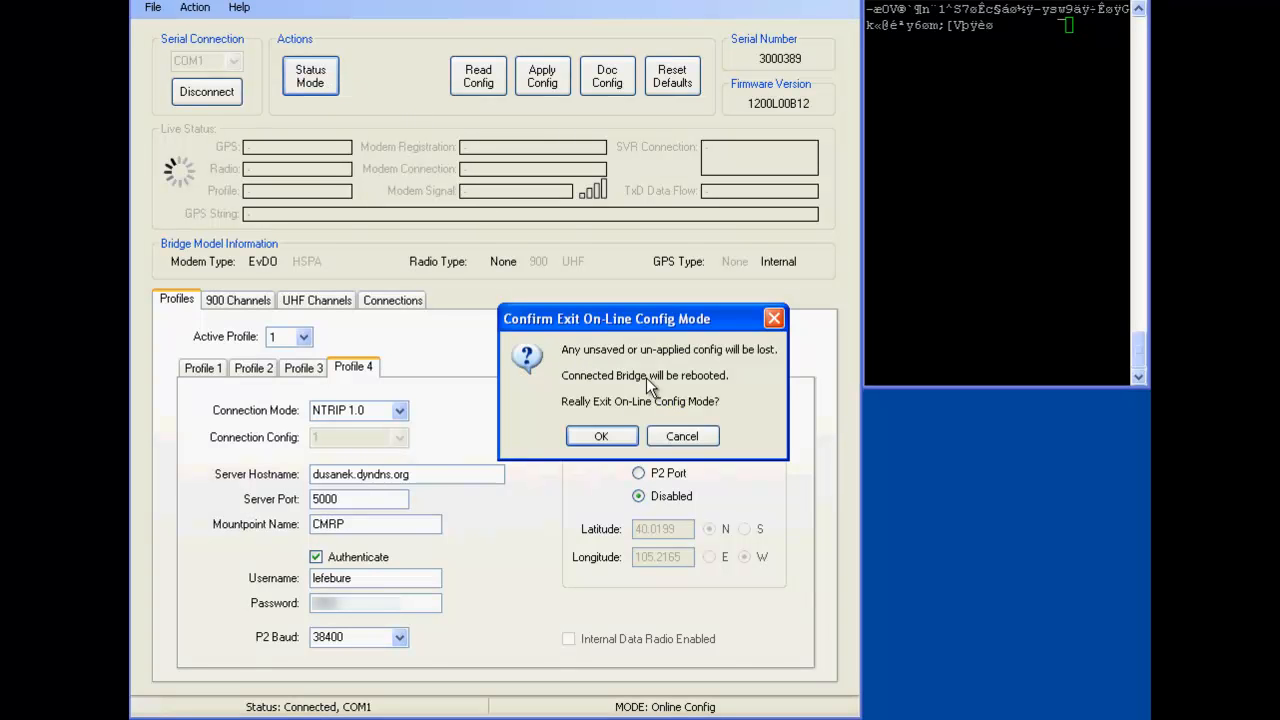
{"action": "mouse_move", "coordinate": [610, 360]}
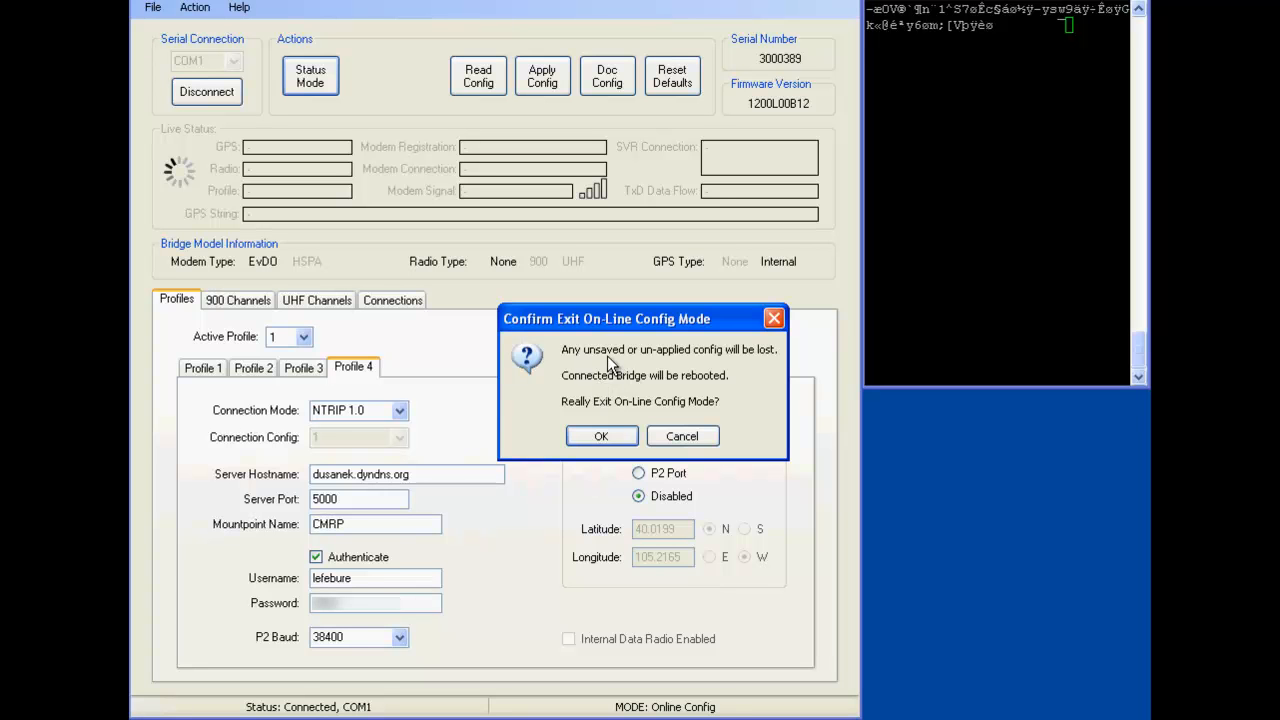
{"action": "mouse_move", "coordinate": [584, 376]}
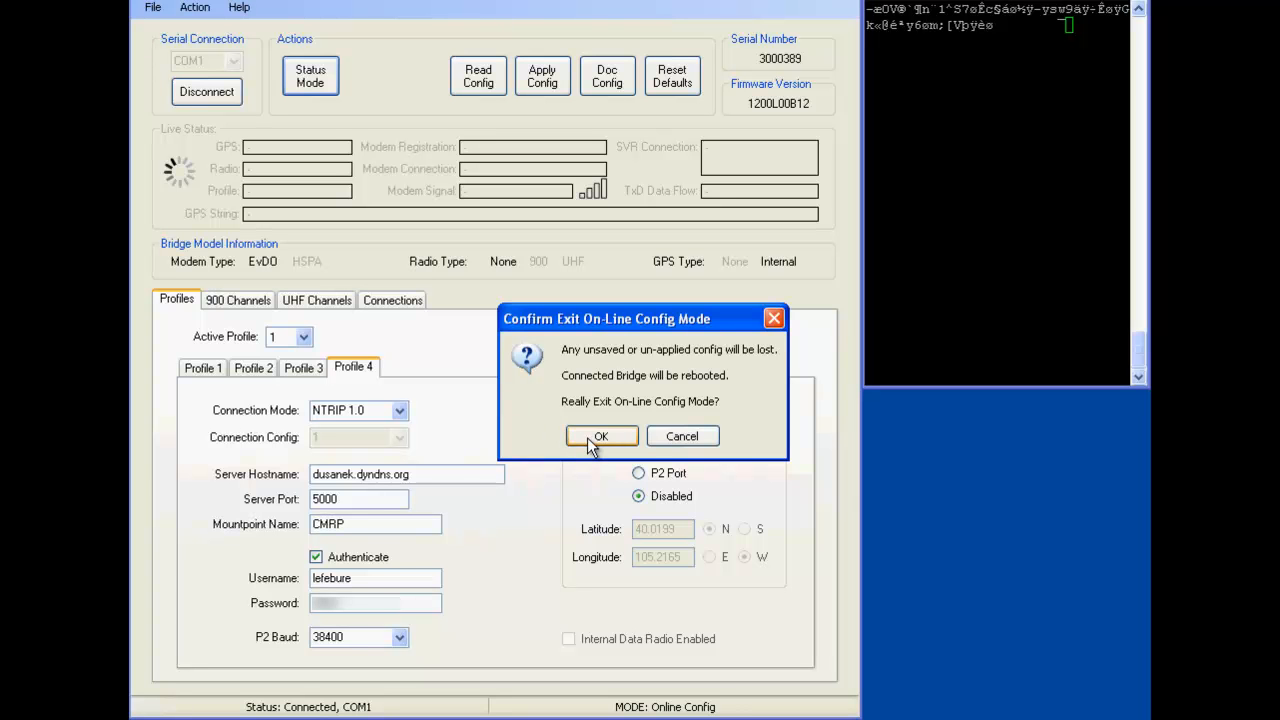
- Confirm the exit so the bridge reboots and returns to Live Status mode
{"action": "left_click", "coordinate": [600, 436]}
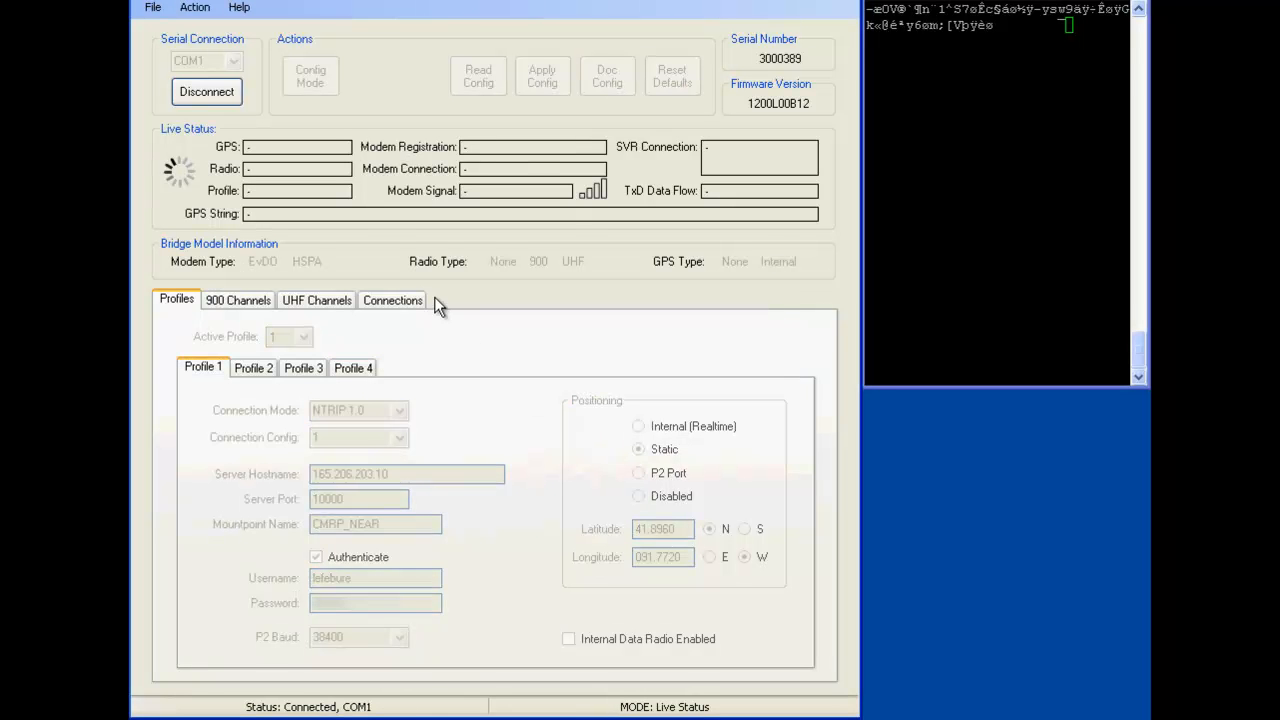
{"action": "mouse_move", "coordinate": [368, 258]}
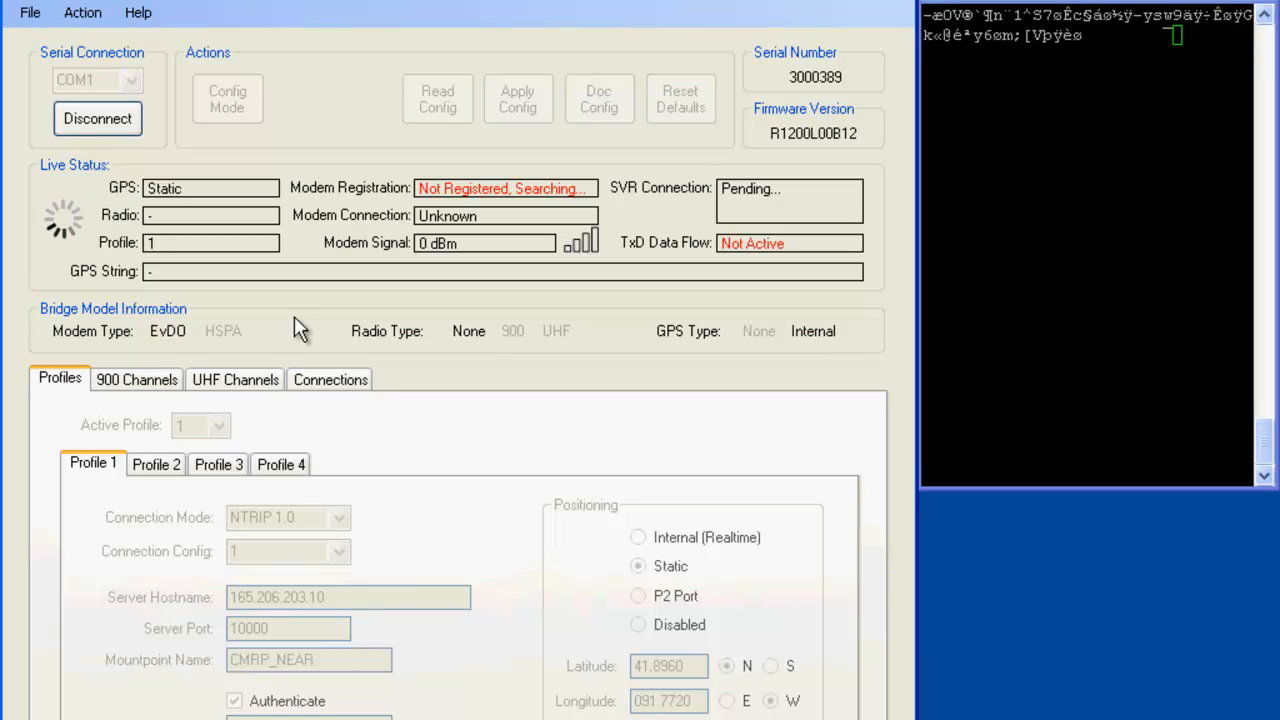
{"action": "mouse_move", "coordinate": [550, 200]}
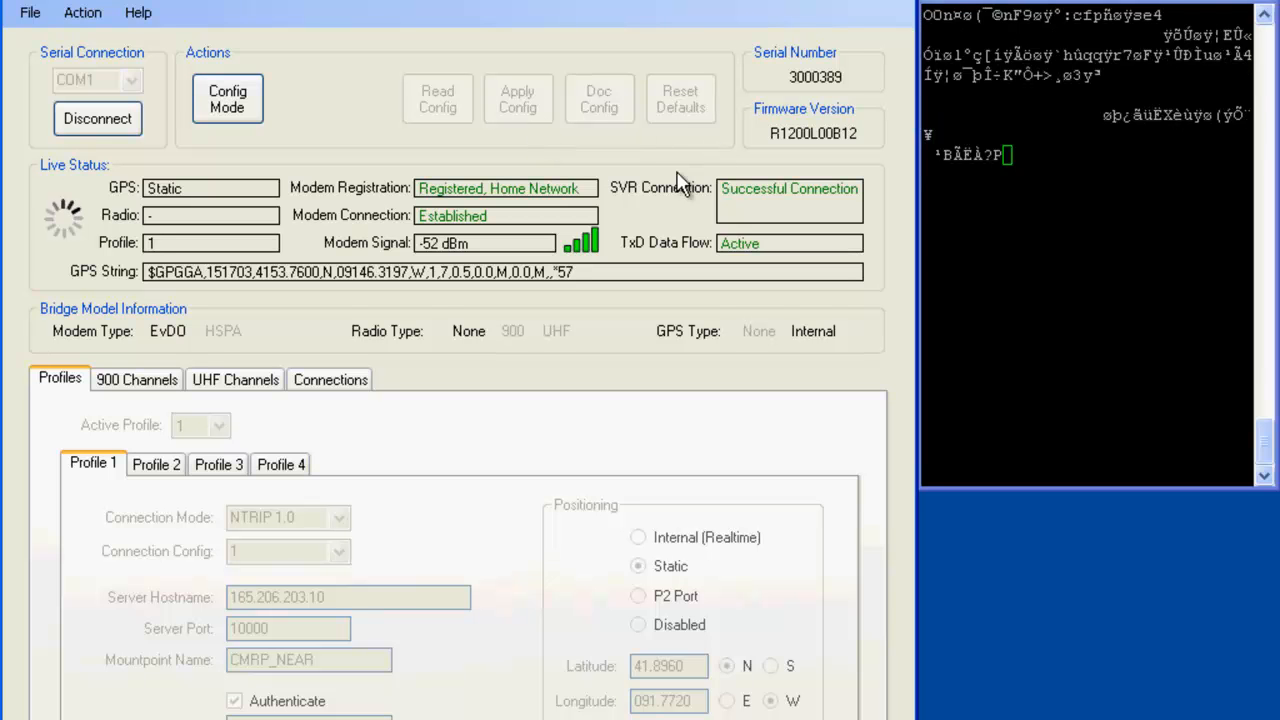
{"action": "mouse_move", "coordinate": [824, 210]}
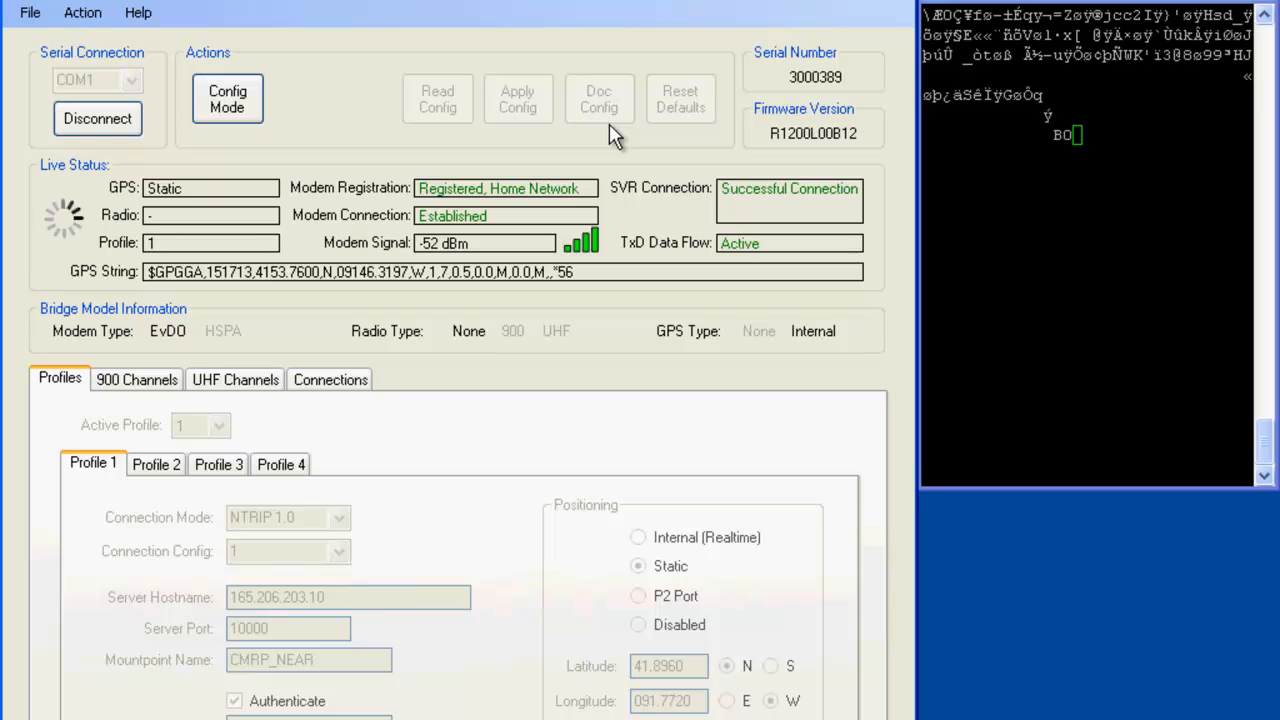
{"action": "mouse_move", "coordinate": [612, 156]}
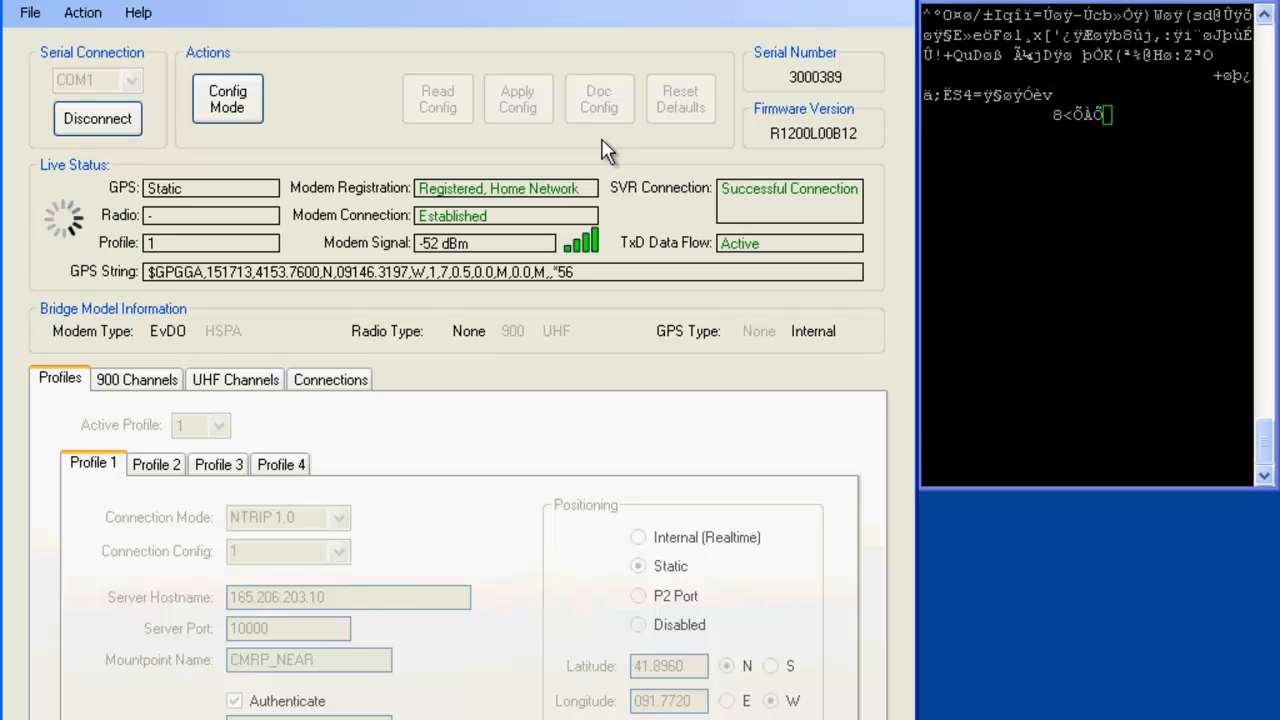